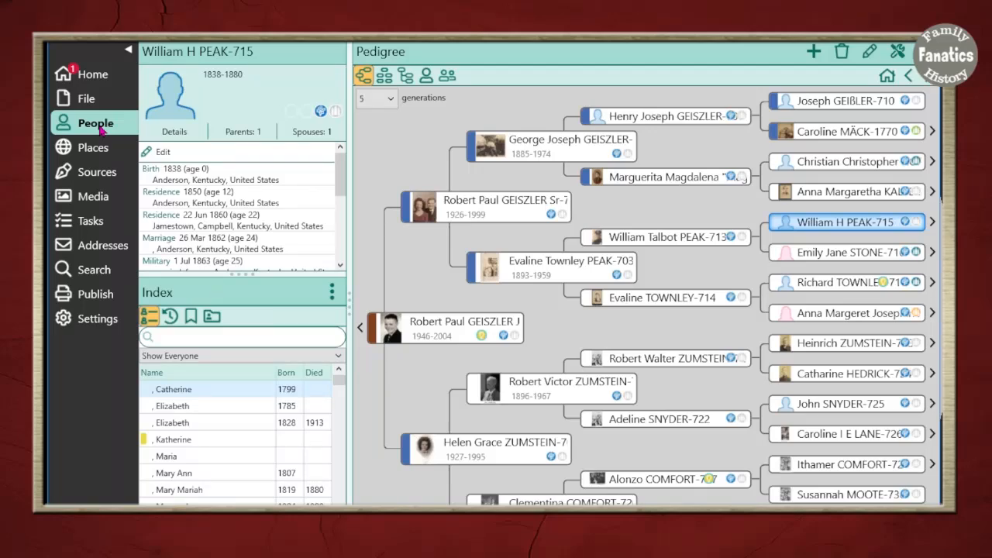
click(93, 170)
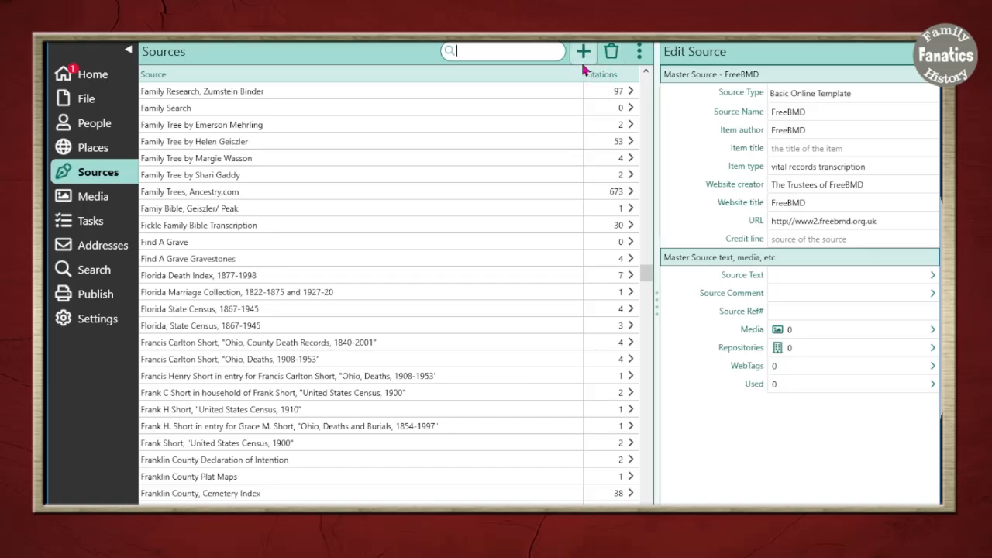
mouse_move(582, 51)
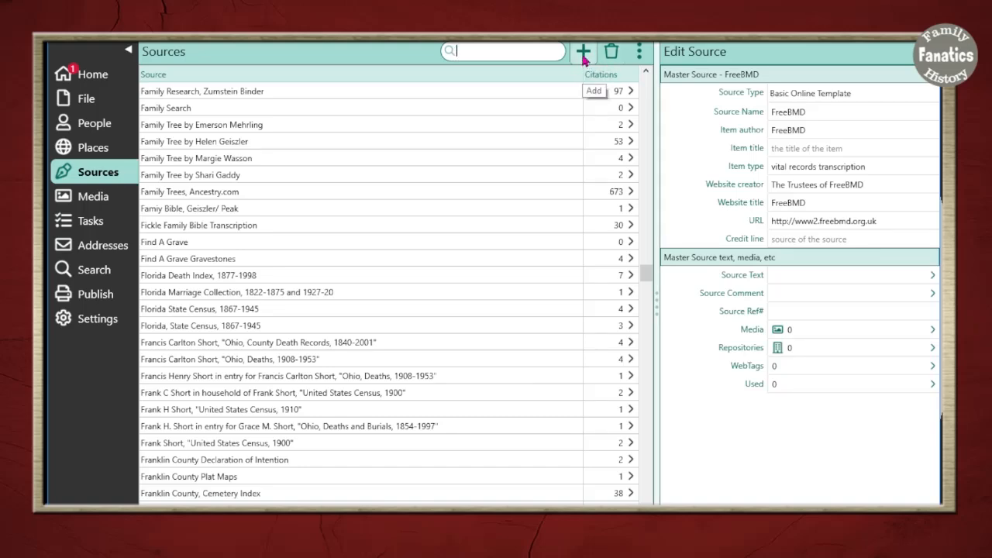
click(583, 51)
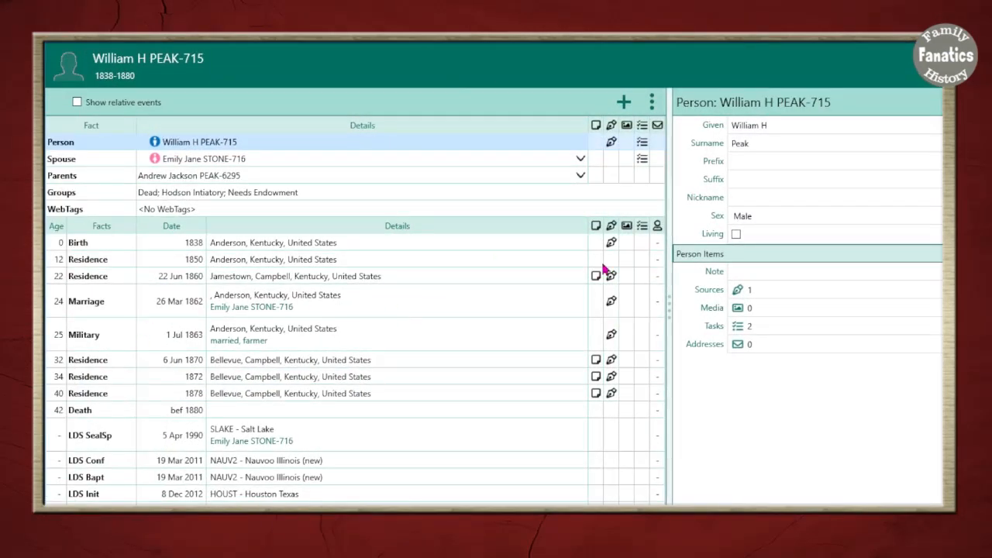
mouse_move(610, 266)
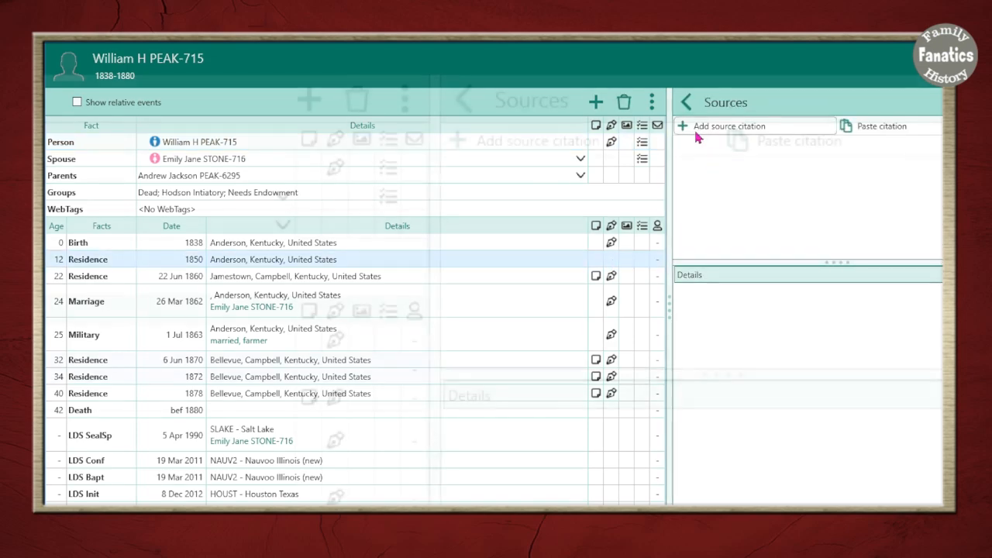
Start a citation on the 1850 Residence fact and show its Sources pane.
click(728, 125)
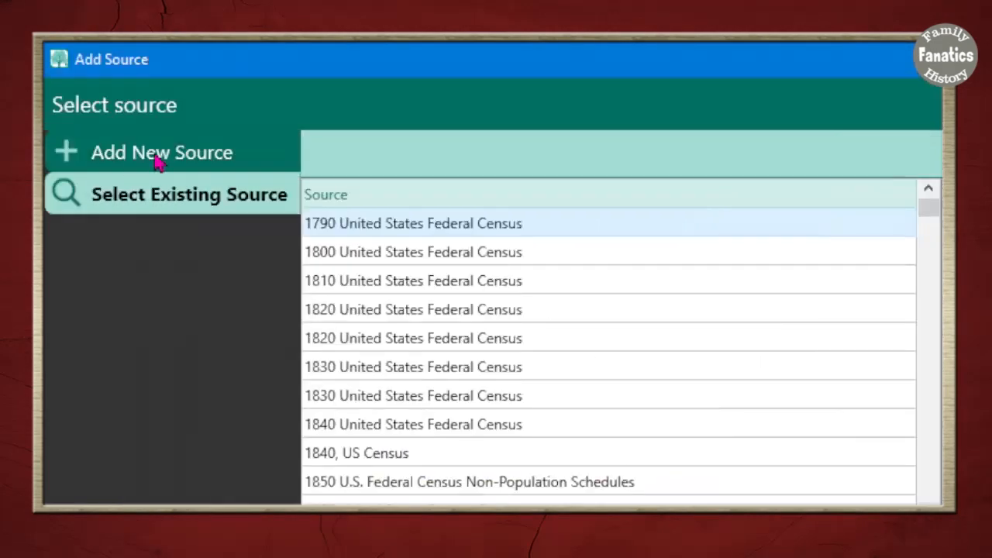
click(162, 151)
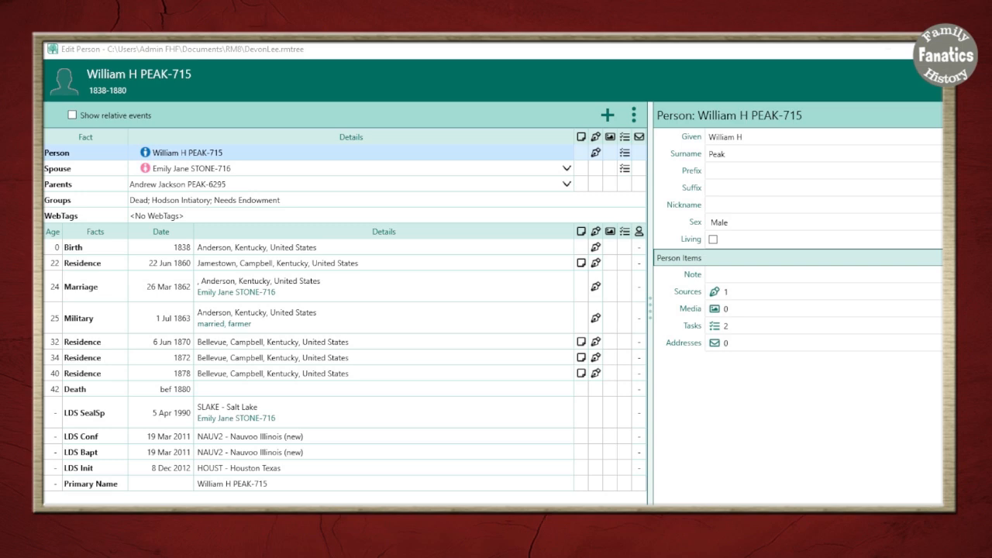
mouse_move(152, 397)
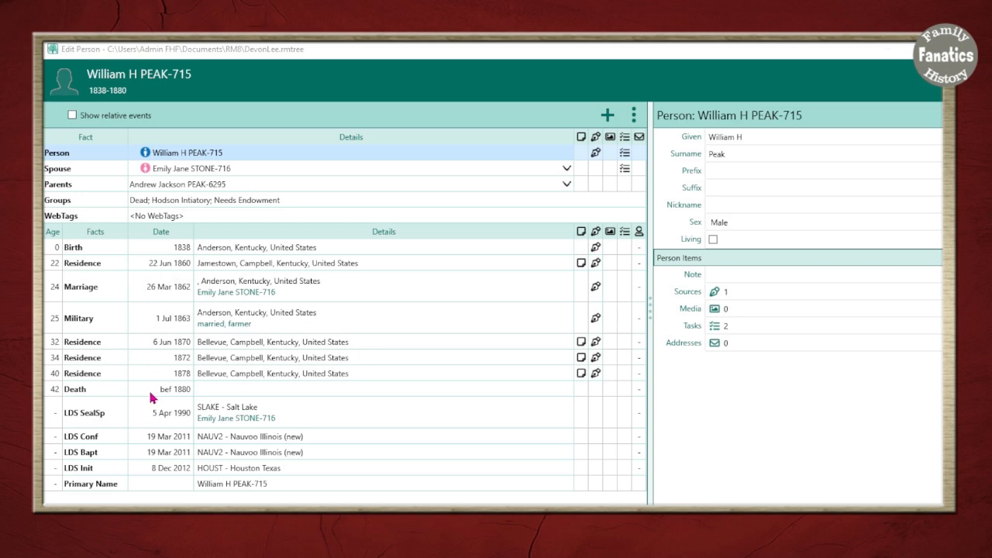
mouse_move(229, 276)
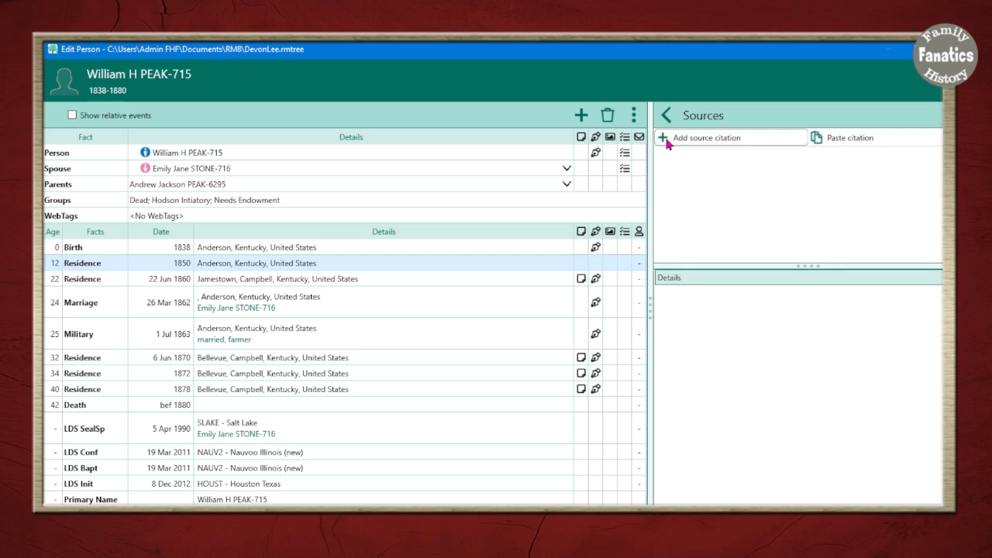
Add a new Free Form source named '1850 US Census, William Peak (1838-1880)'.
click(665, 136)
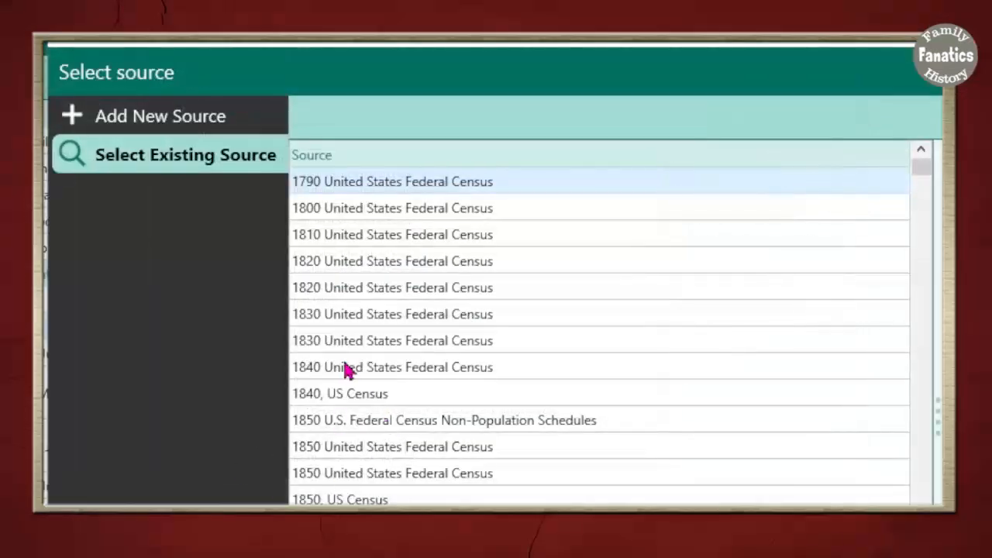
mouse_move(127, 116)
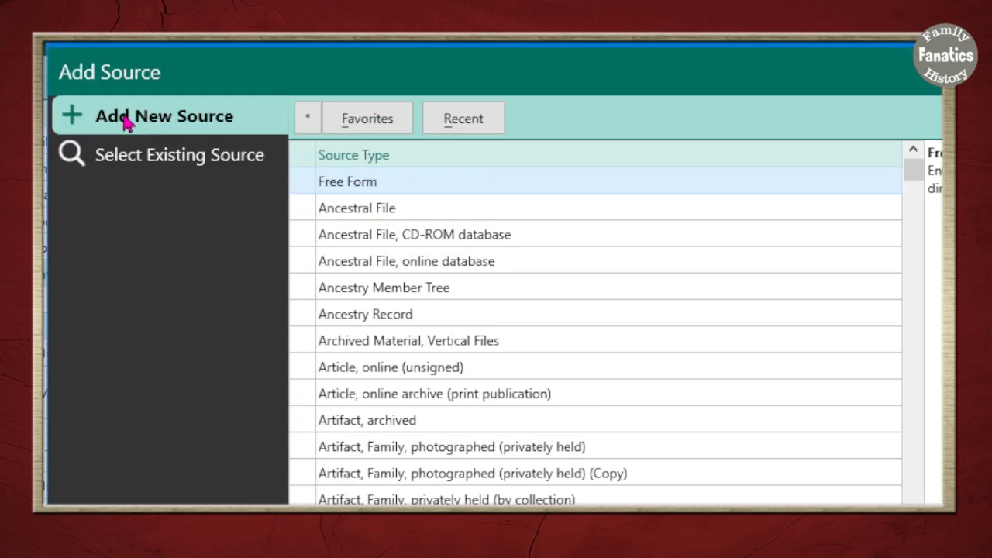
mouse_move(475, 192)
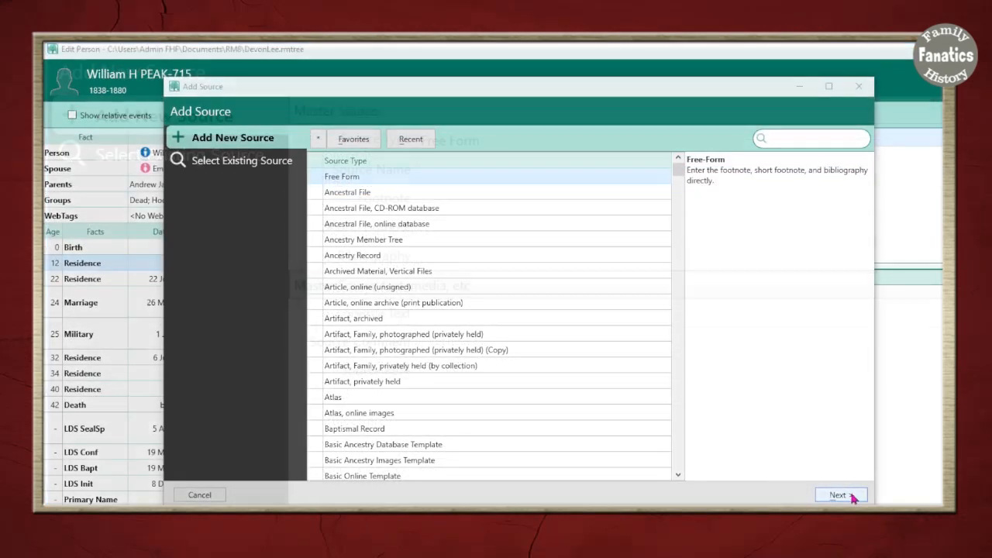
click(840, 494)
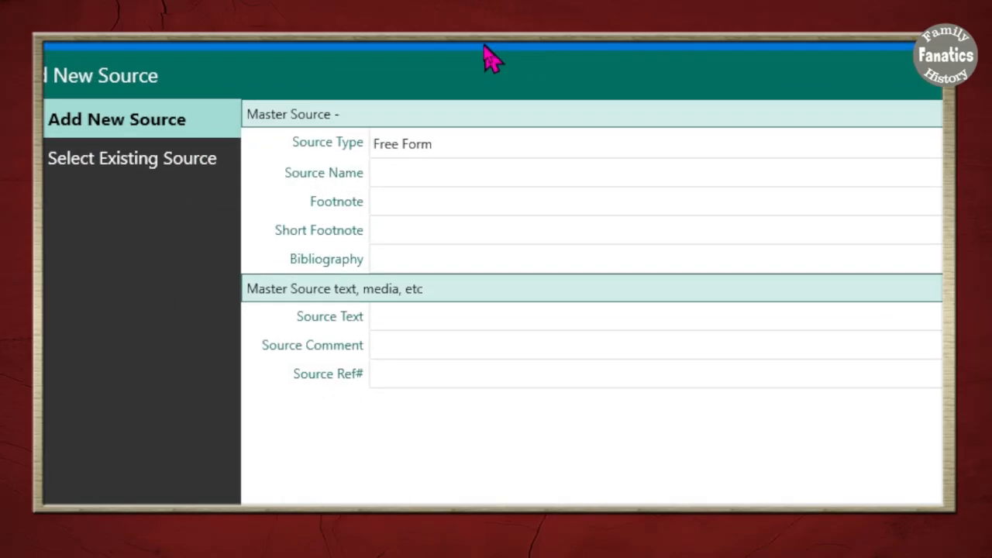
text(1)
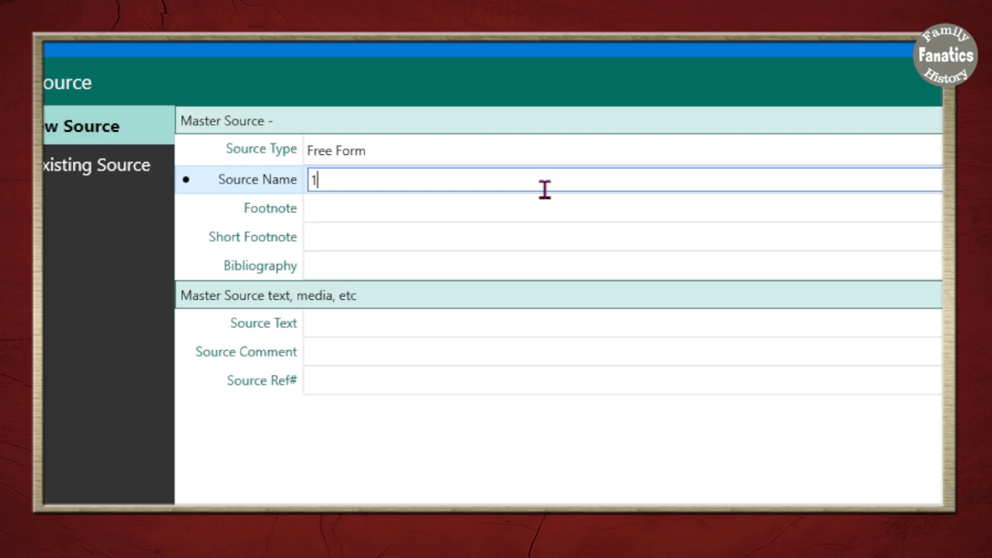
text(850 US Census,)
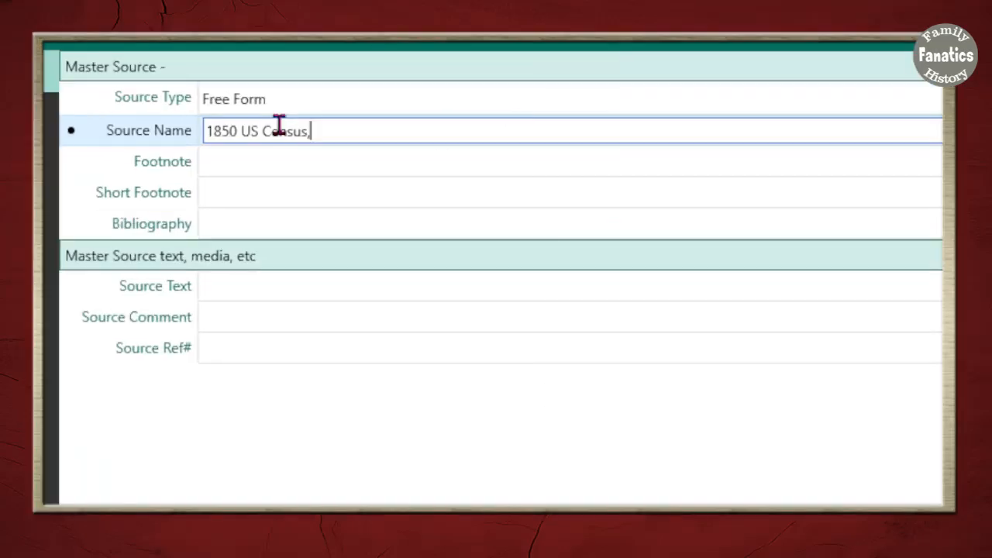
text(W)
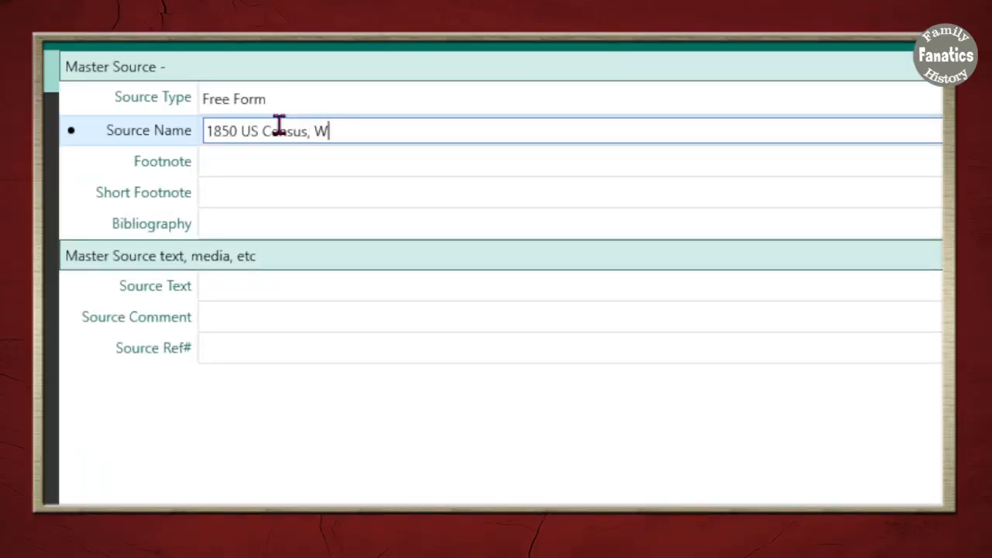
text(illiam Peak {1838-1880)
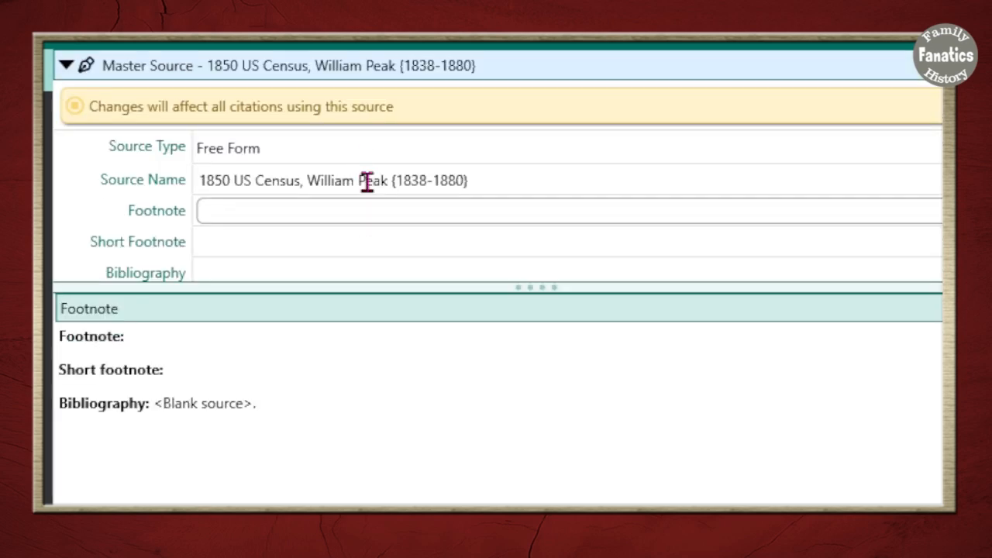
mouse_move(344, 214)
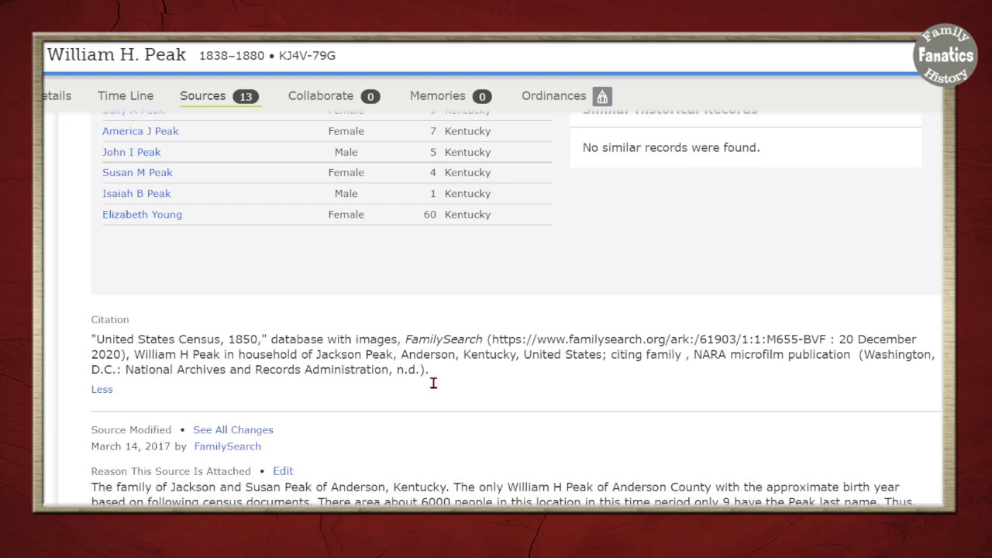
mouse_move(424, 381)
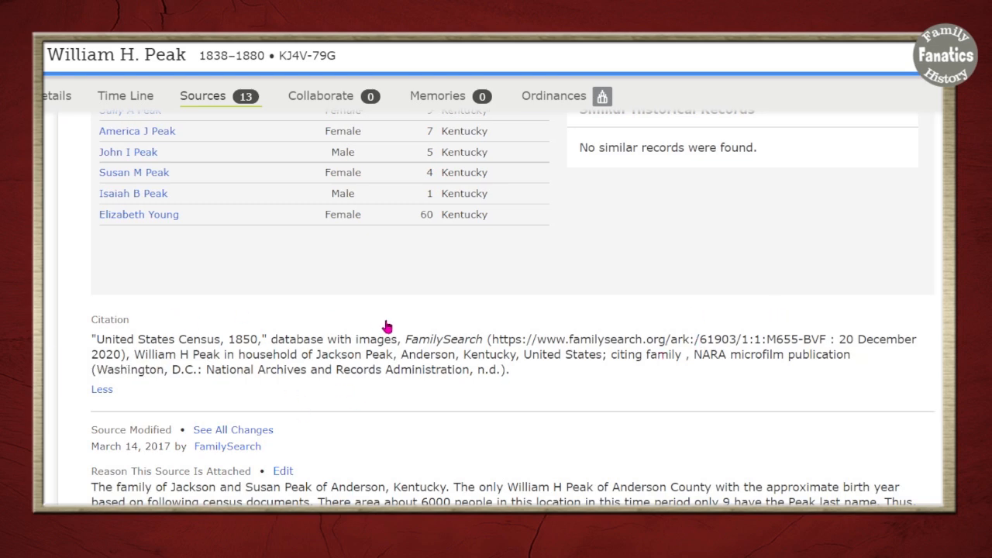
mouse_move(85, 341)
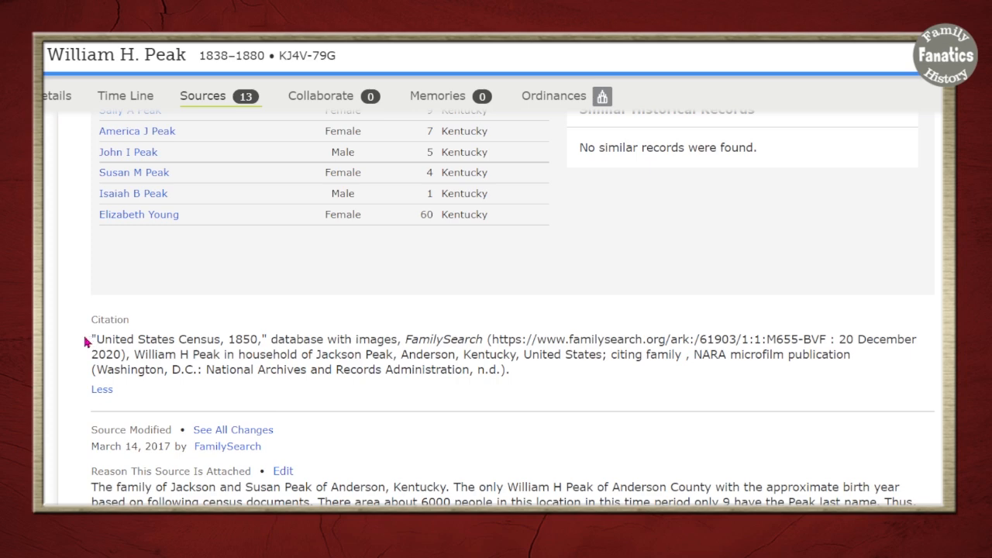
right_click(403, 358)
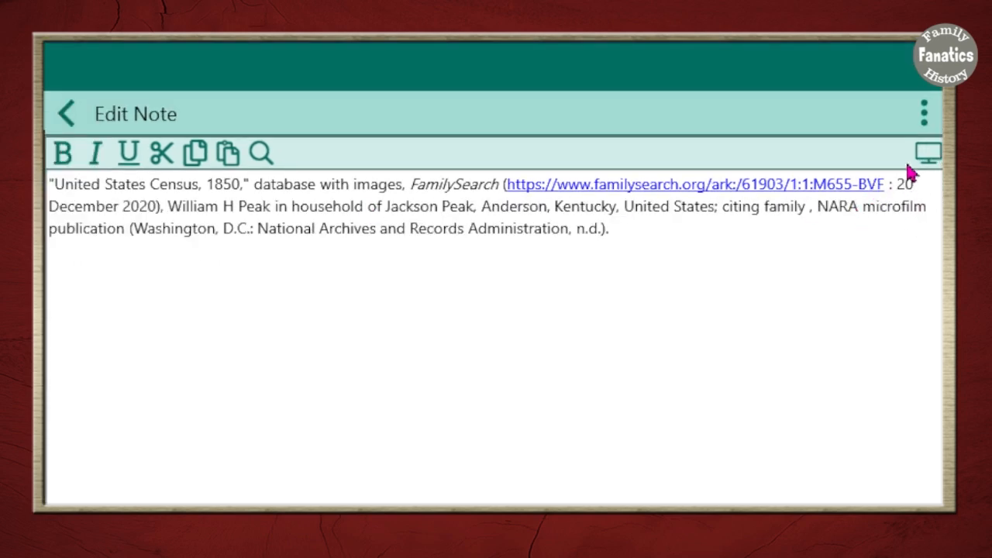
mouse_move(896, 207)
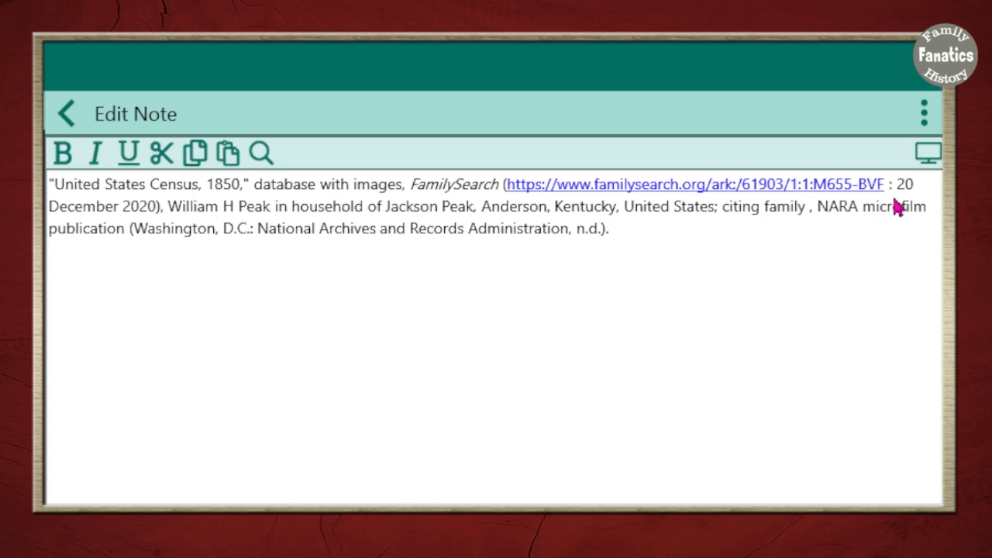
Edit the pasted footnote to cite microfilm 'M432, roll #190' and return to the citation.
double_click(907, 184)
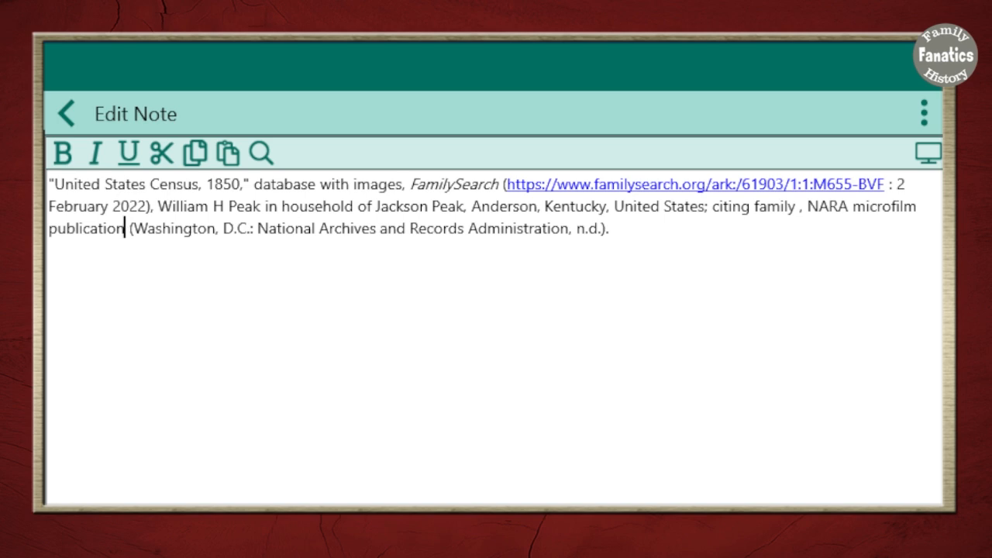
text(M432, roll #190)
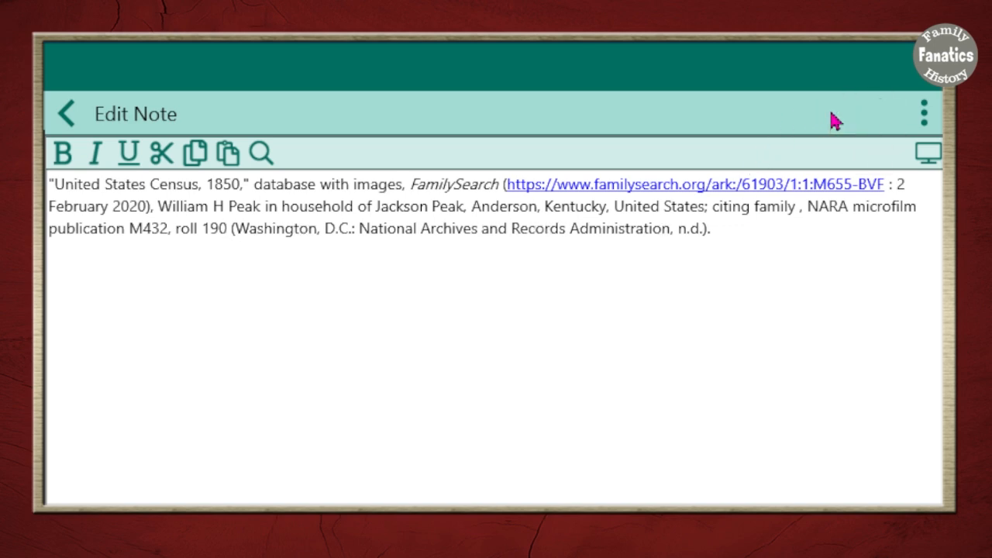
mouse_move(855, 448)
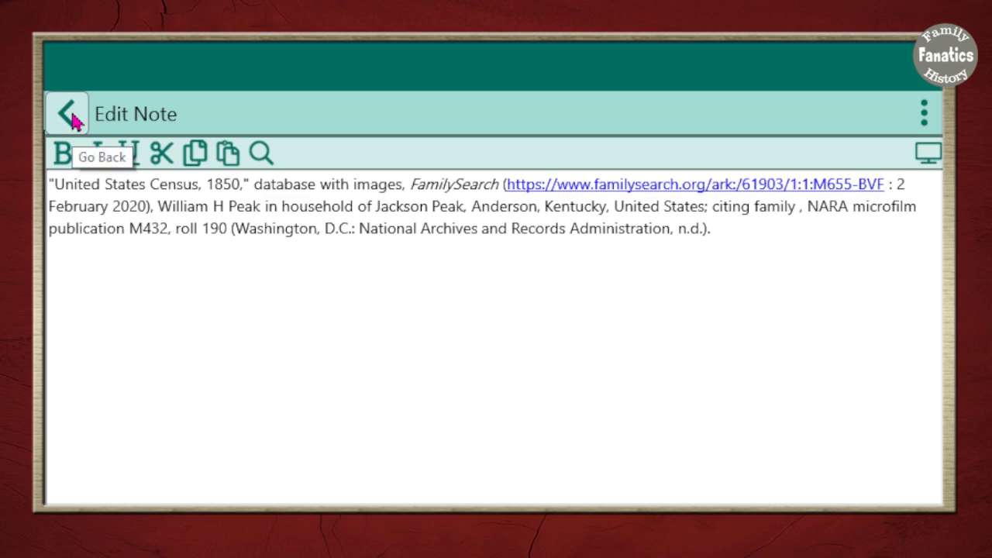
click(65, 111)
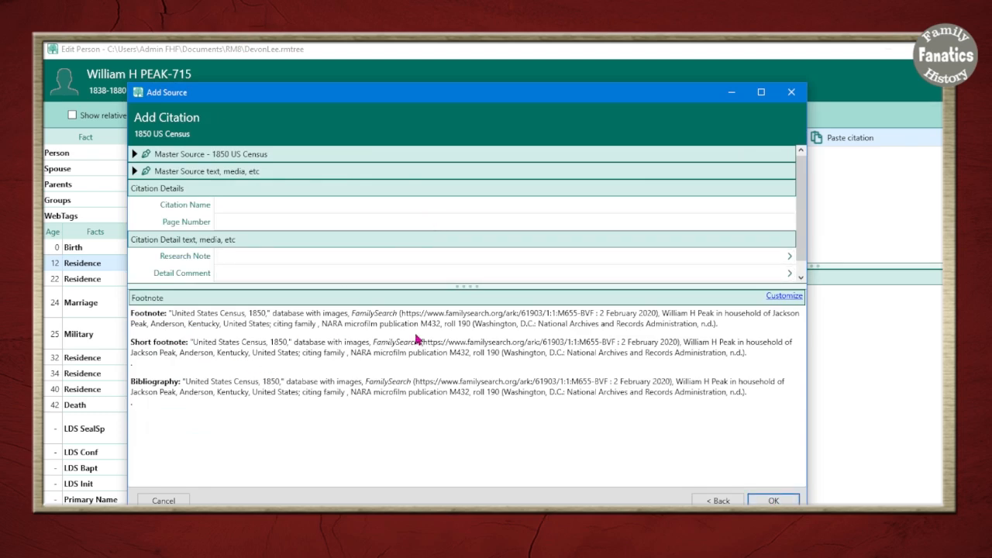
mouse_move(487, 369)
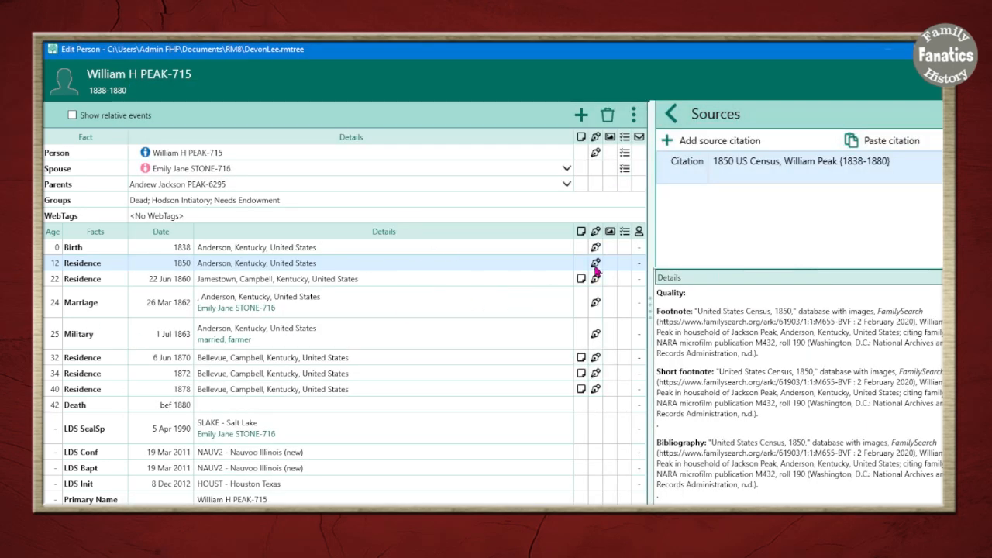
mouse_move(800, 377)
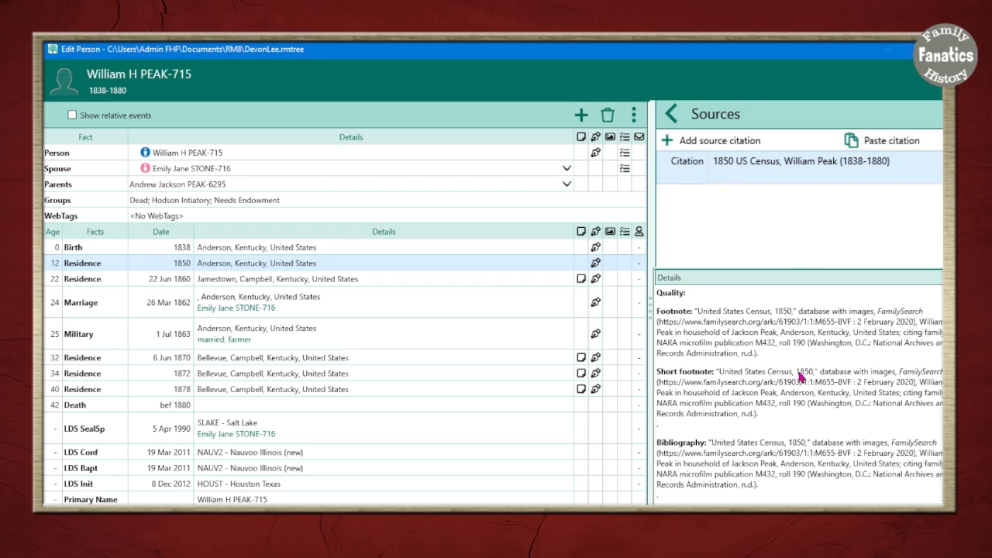
mouse_move(729, 484)
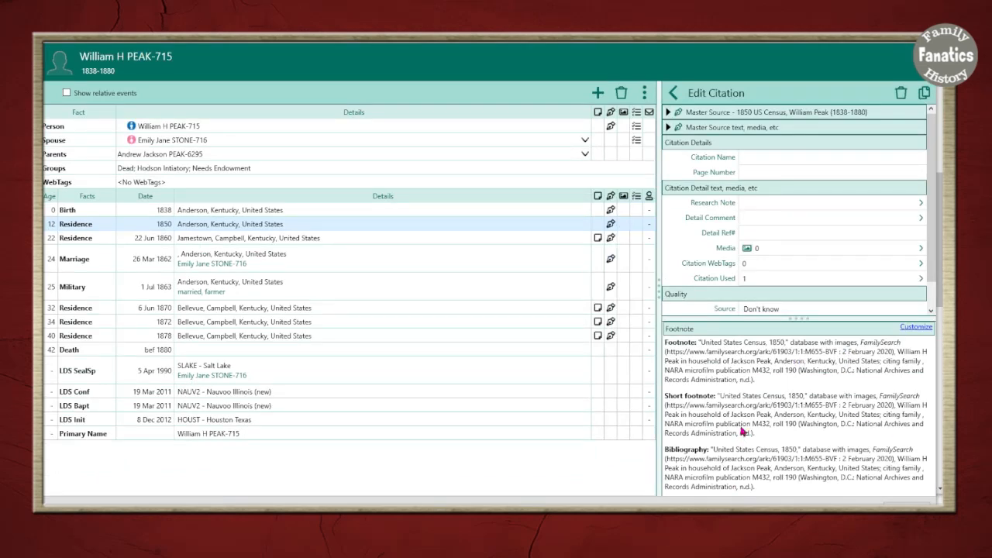
mouse_move(781, 427)
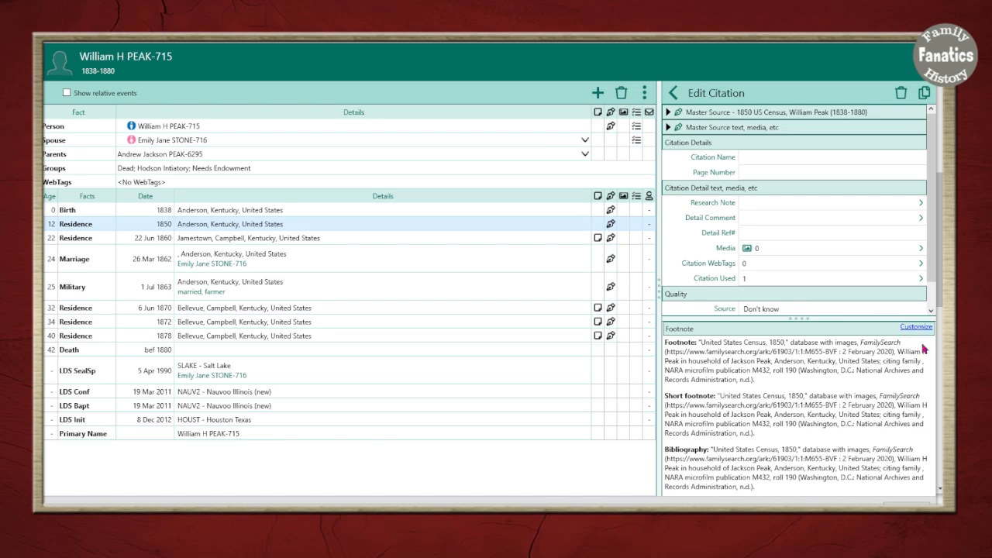
Customize the footnote of the 1850 US Census citation.
click(914, 326)
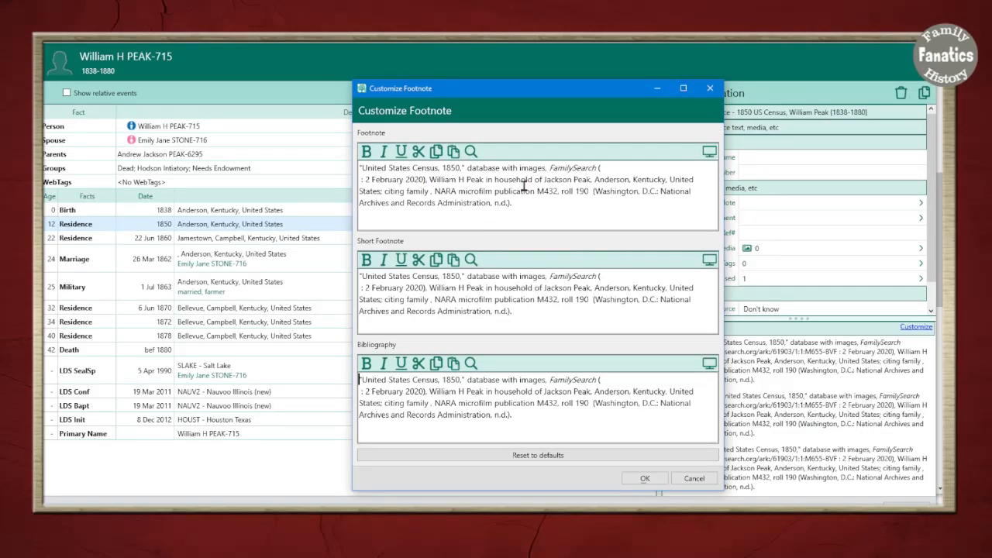
mouse_move(448, 298)
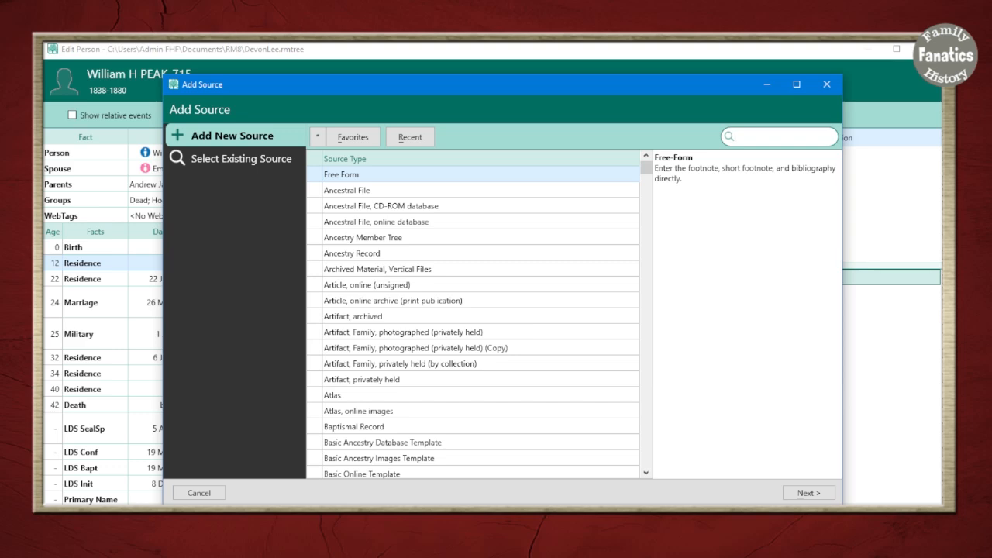
mouse_move(761, 487)
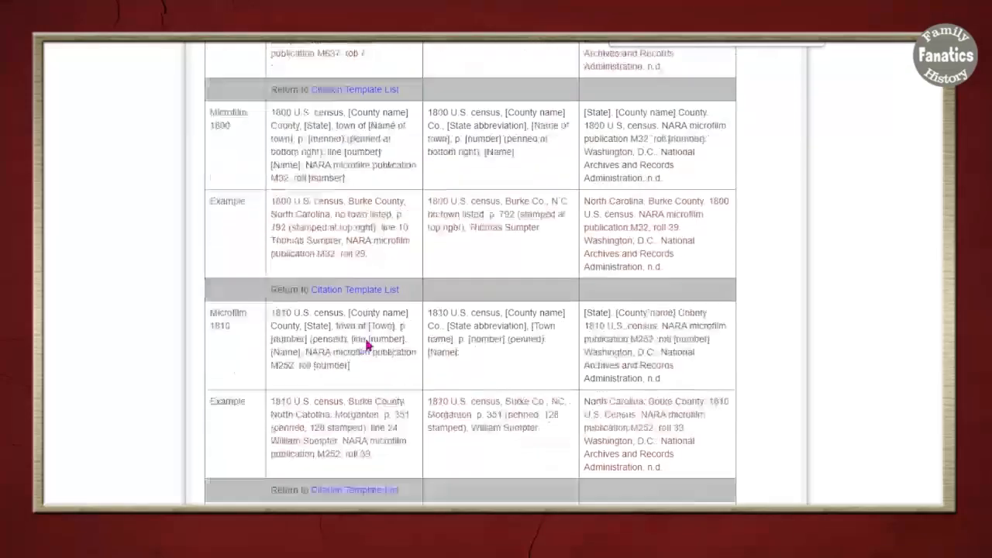
Select the Agricultural Census First Footnote text on the Census Records citations page.
scroll(up, 3)
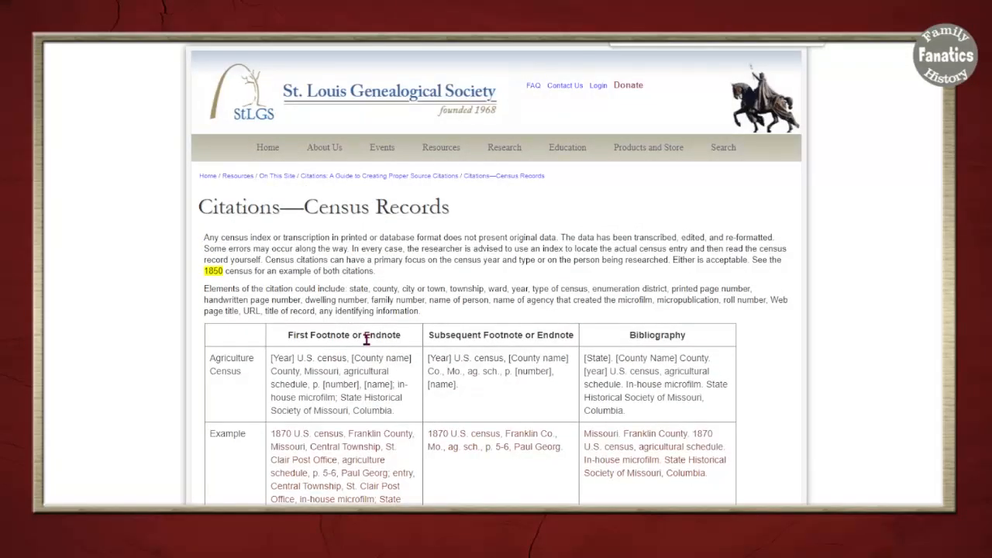
mouse_move(277, 324)
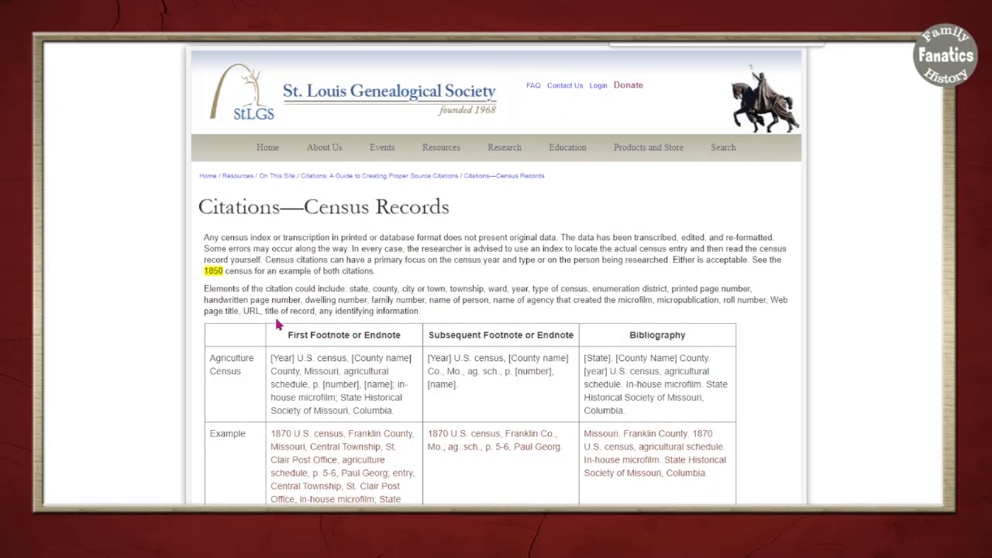
mouse_move(332, 378)
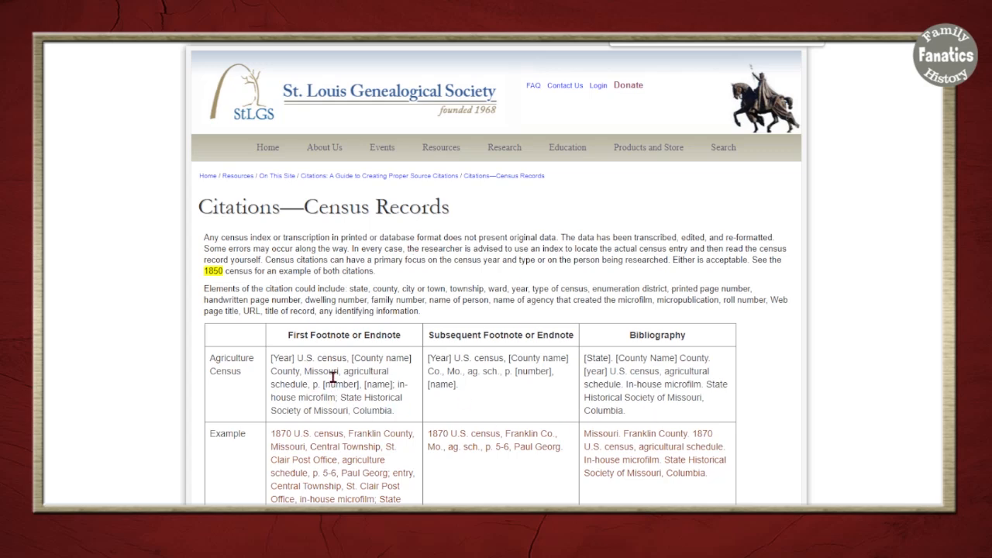
mouse_move(636, 326)
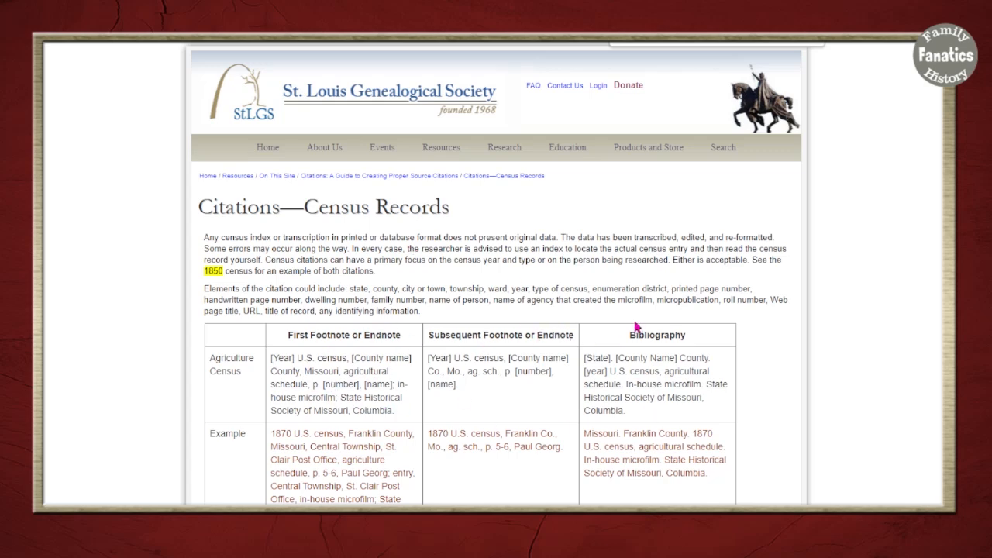
mouse_move(309, 409)
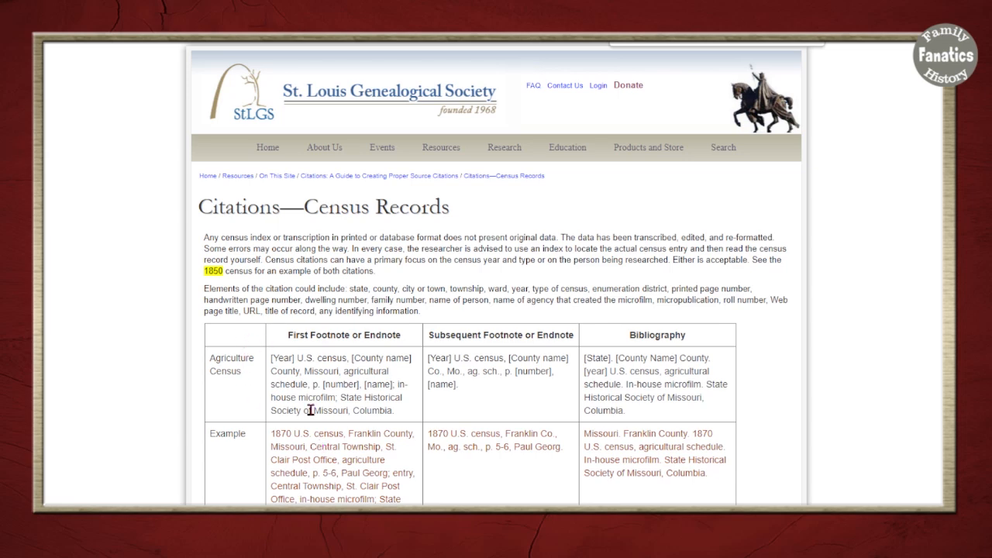
scroll(down, 3)
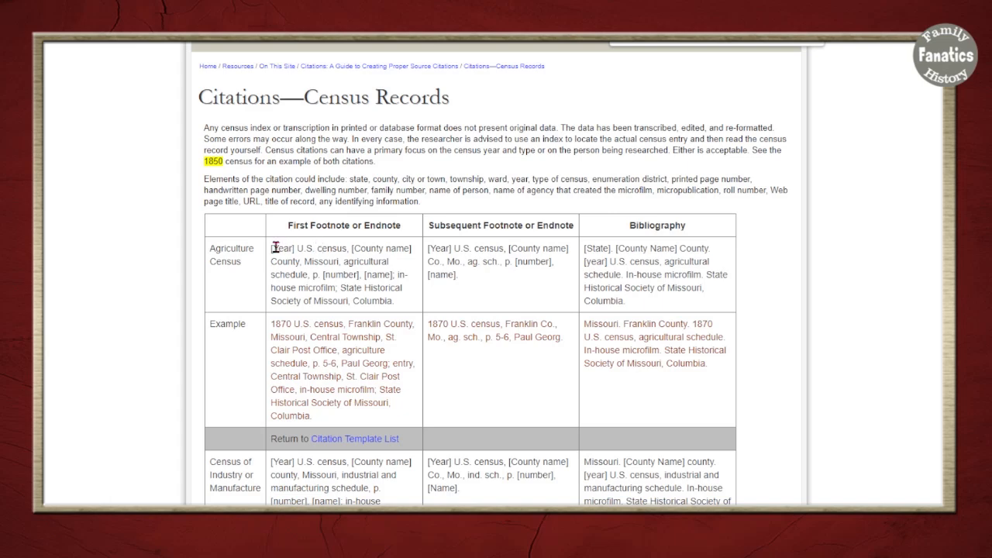
drag(272, 248, 393, 301)
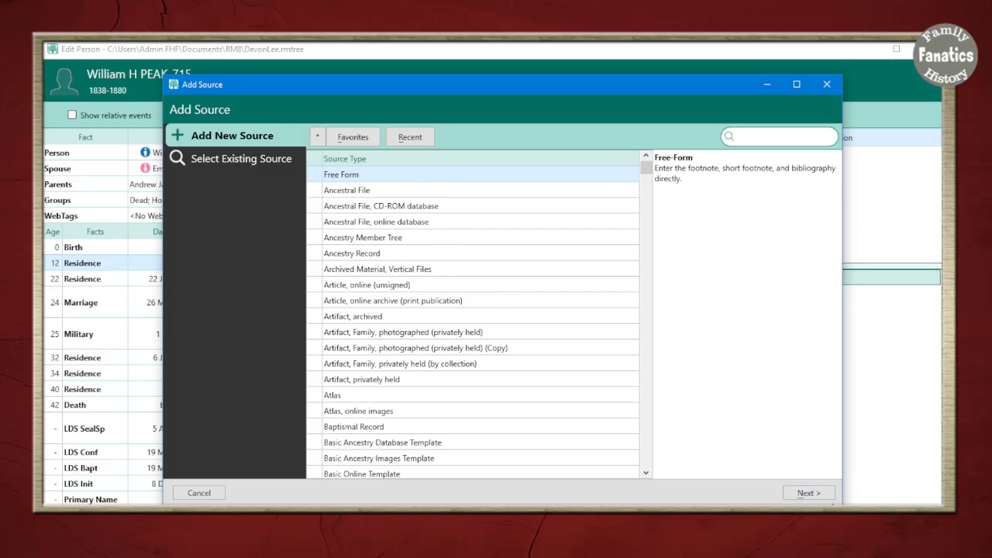
Name the new Free Form source '1870 Census' and begin its footnote.
click(809, 493)
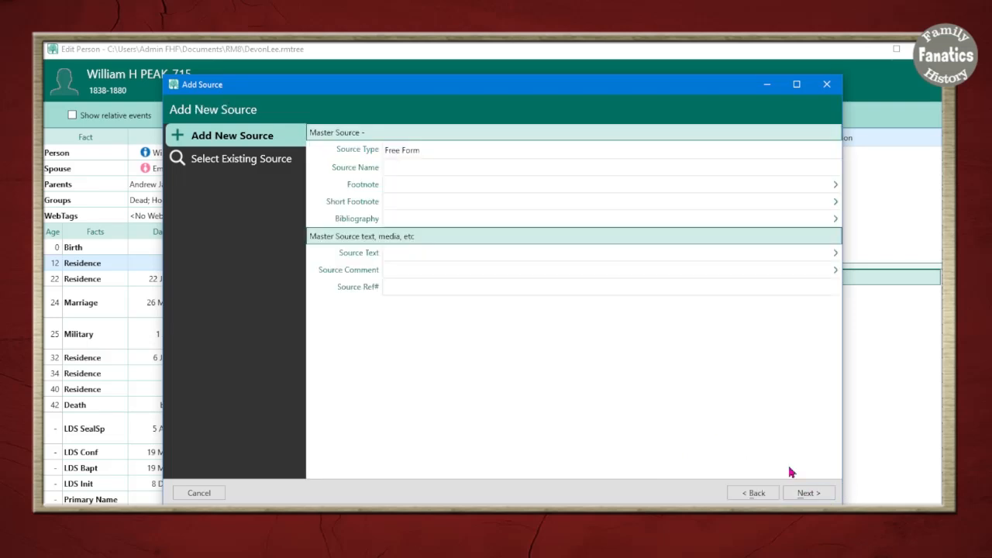
click(611, 167)
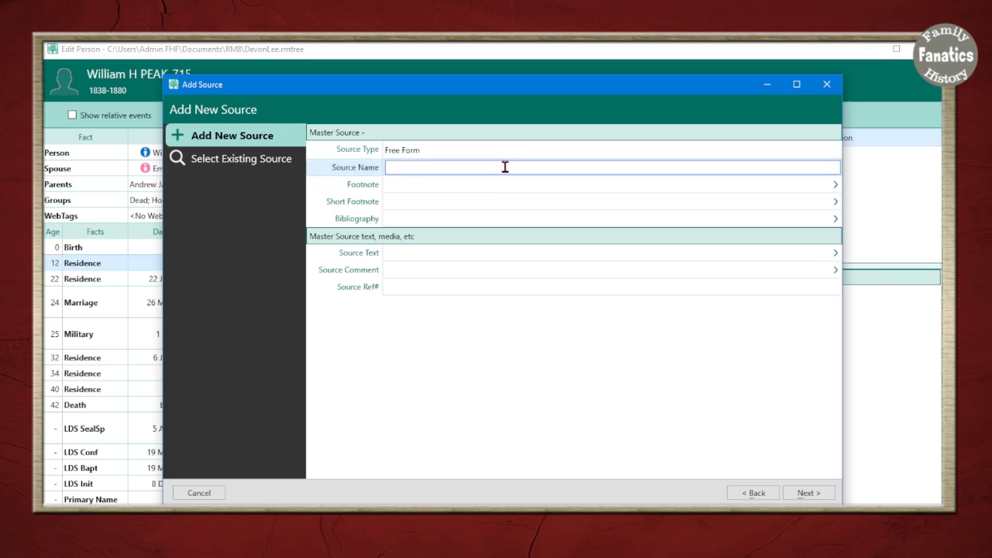
text(187)
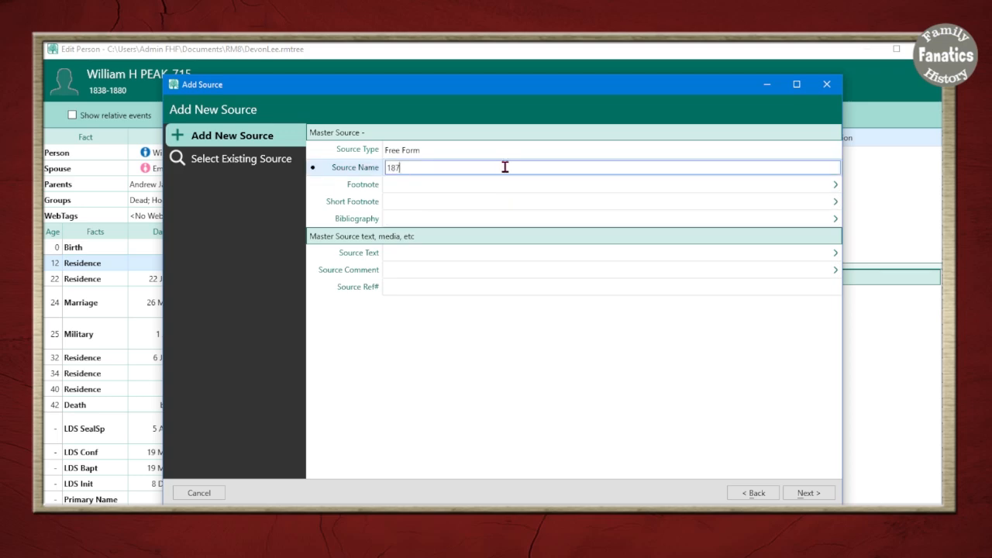
text(0 Census)
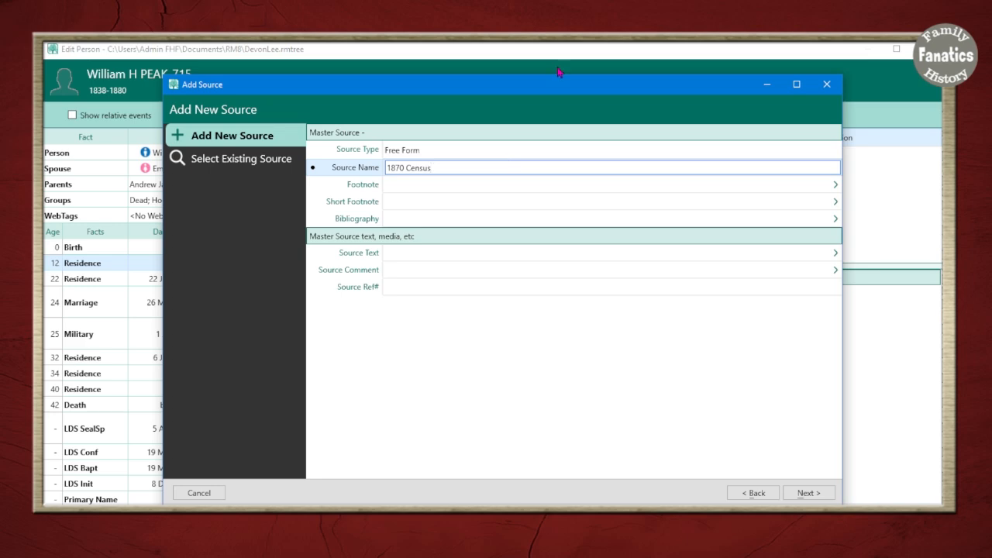
click(834, 184)
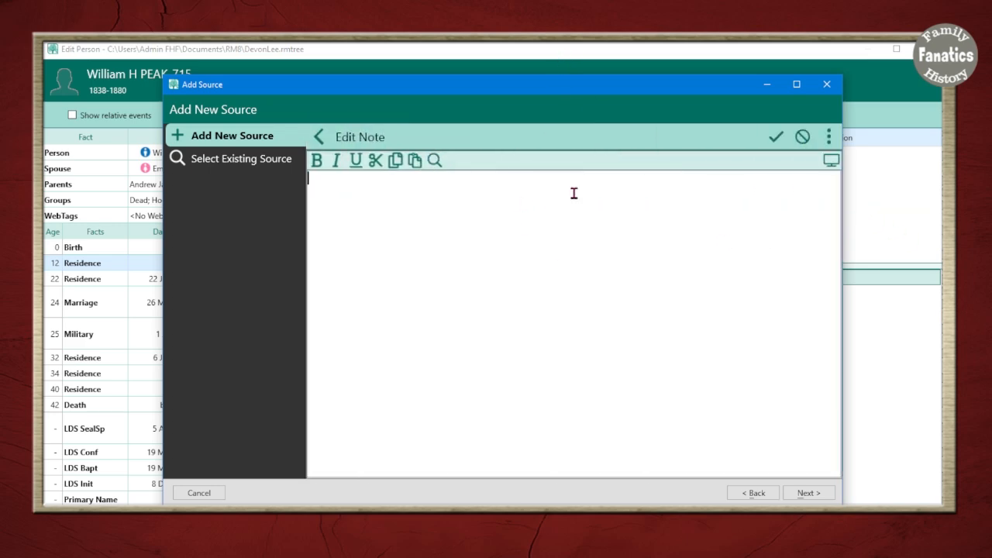
Paste the agricultural schedule template, italicize '[Year] U.S. census', bold the State Historical Society of Missouri, and continue.
text([Year] U.S. census, [County name] County, Missouri, agricultural schedule, p. [number], [name]; in-house microfilm; State Historical Society of Missouri, Columbia)
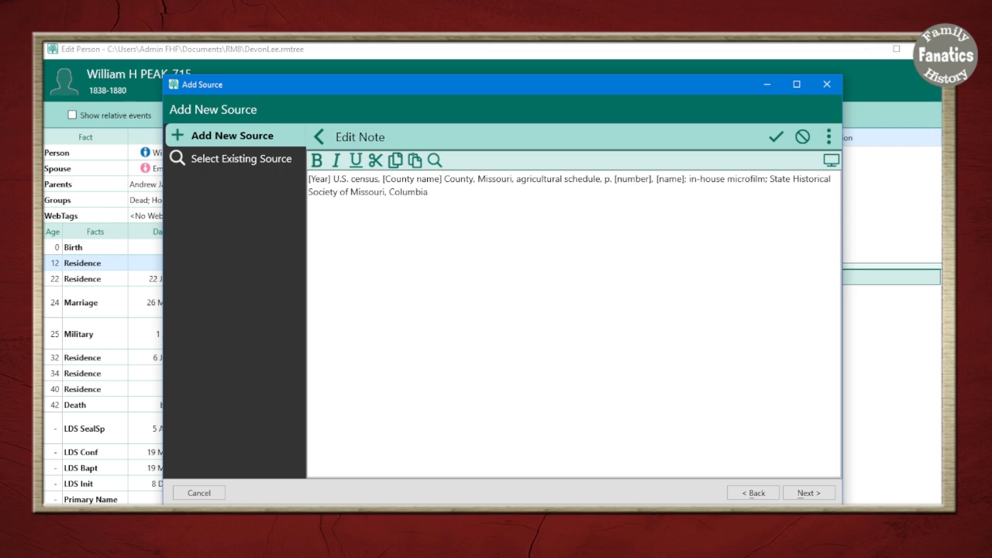
click(797, 84)
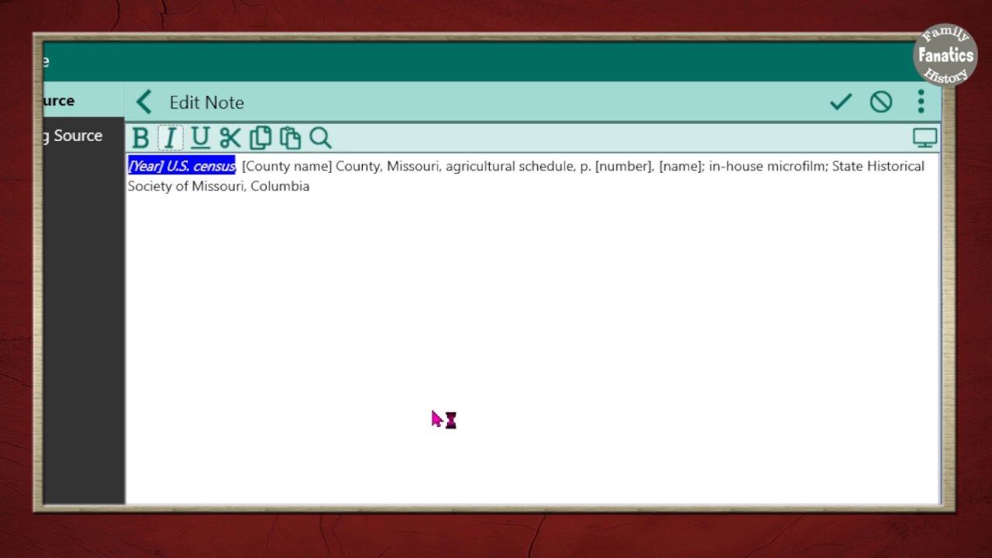
mouse_move(736, 178)
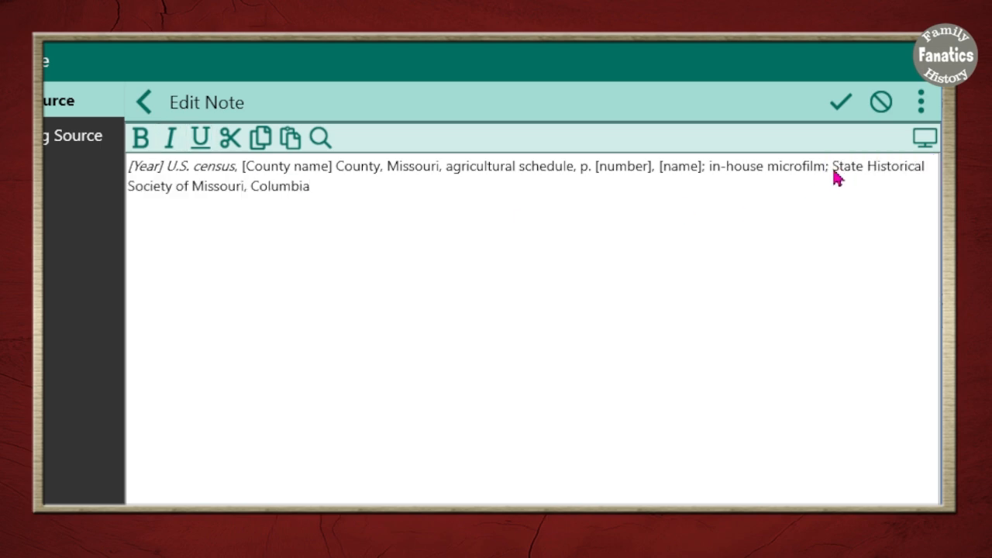
drag(833, 166, 325, 186)
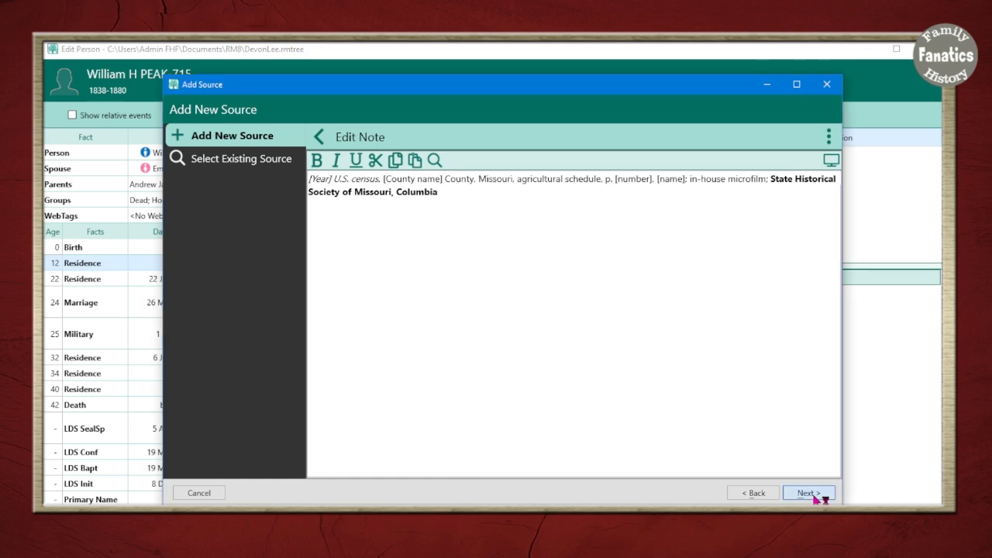
click(807, 493)
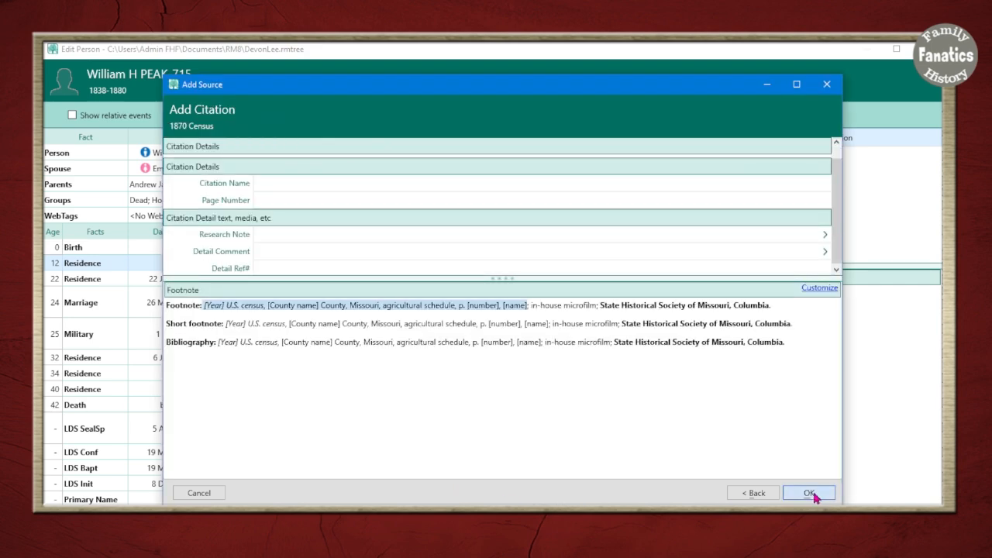
Save the new 1870 Census citation to the residence fact.
click(809, 493)
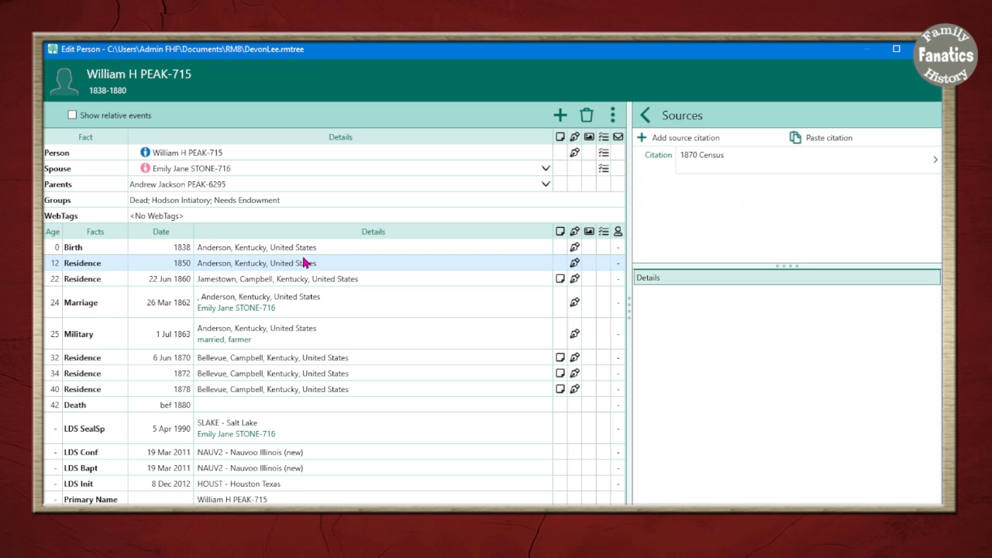
mouse_move(696, 189)
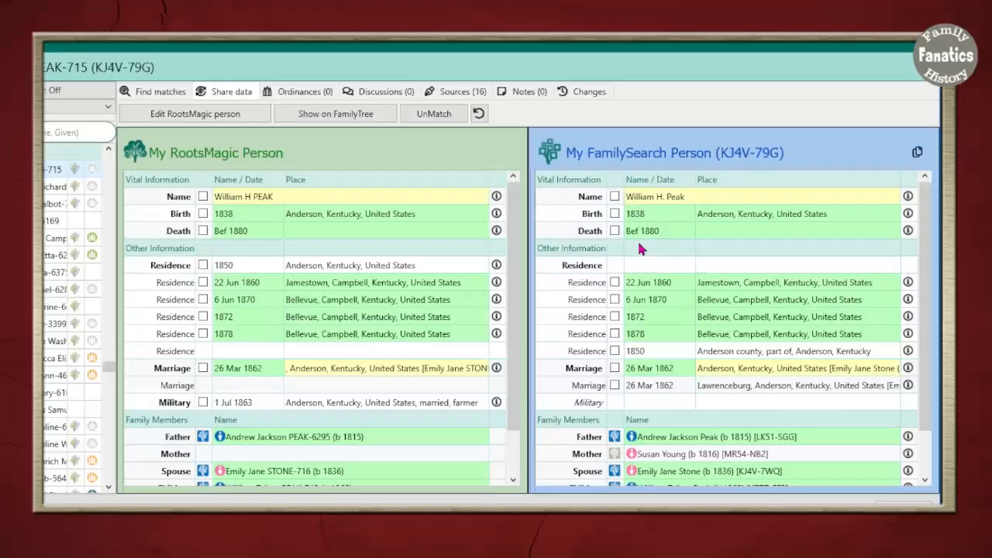
mouse_move(694, 130)
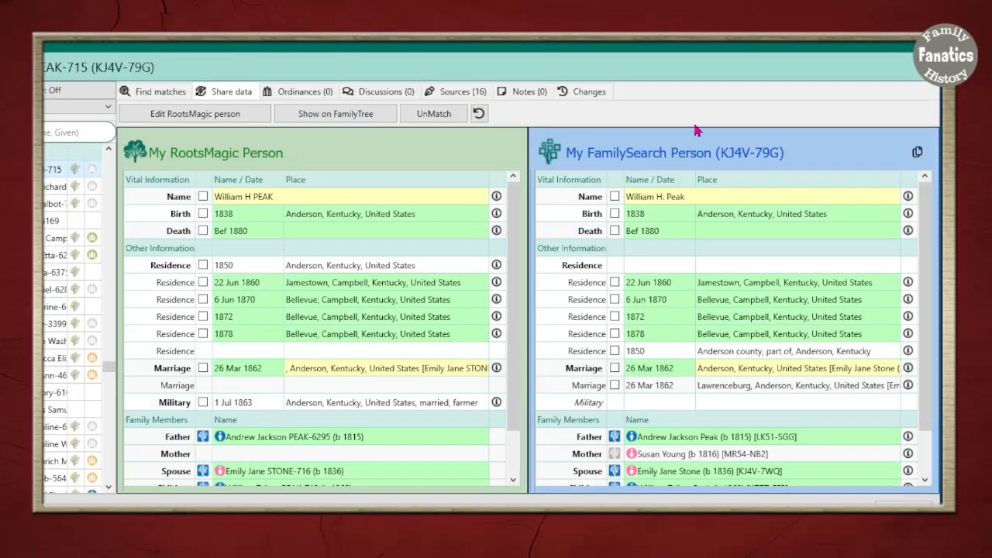
mouse_move(378, 92)
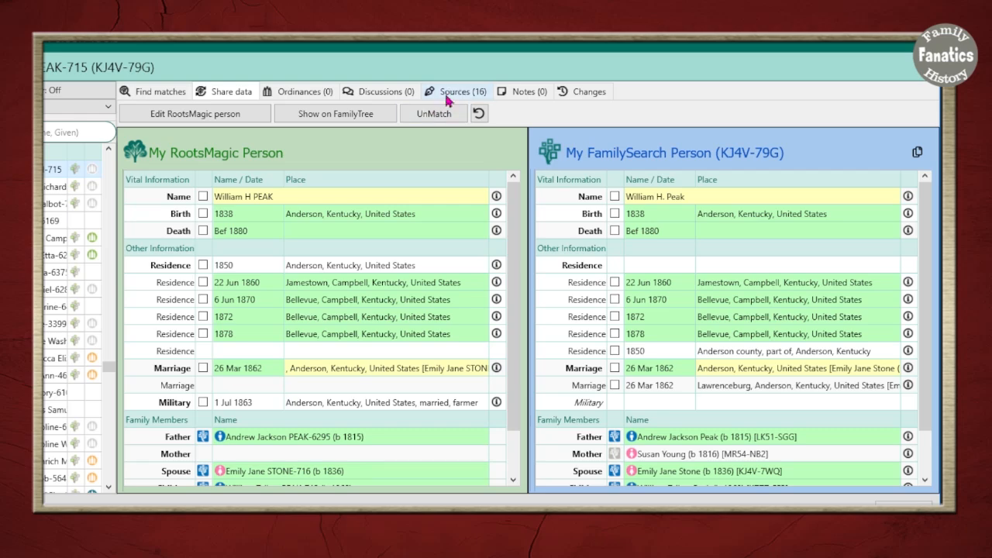
Show both trees' sources and tick City Directory, Bellevue, KY 1872-73 to share.
click(456, 90)
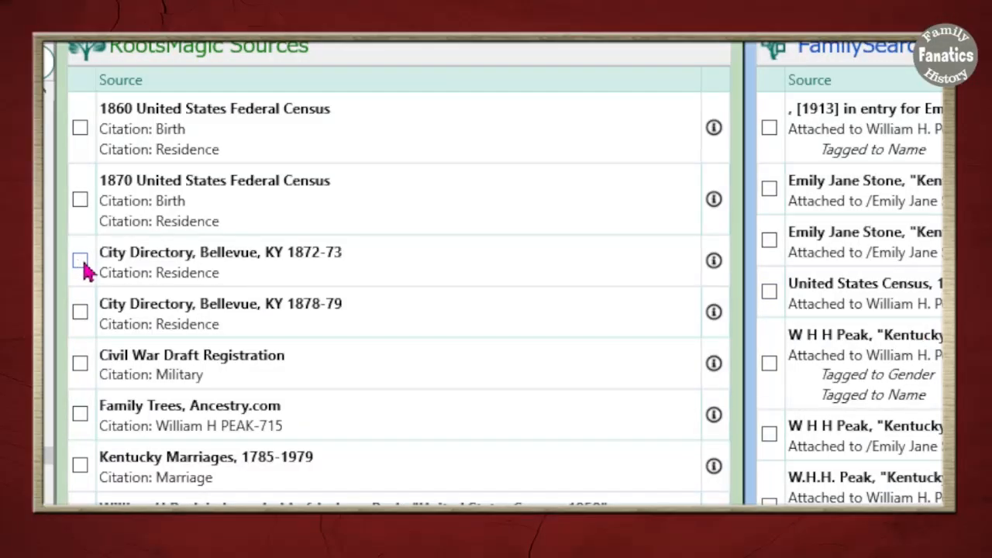
click(713, 260)
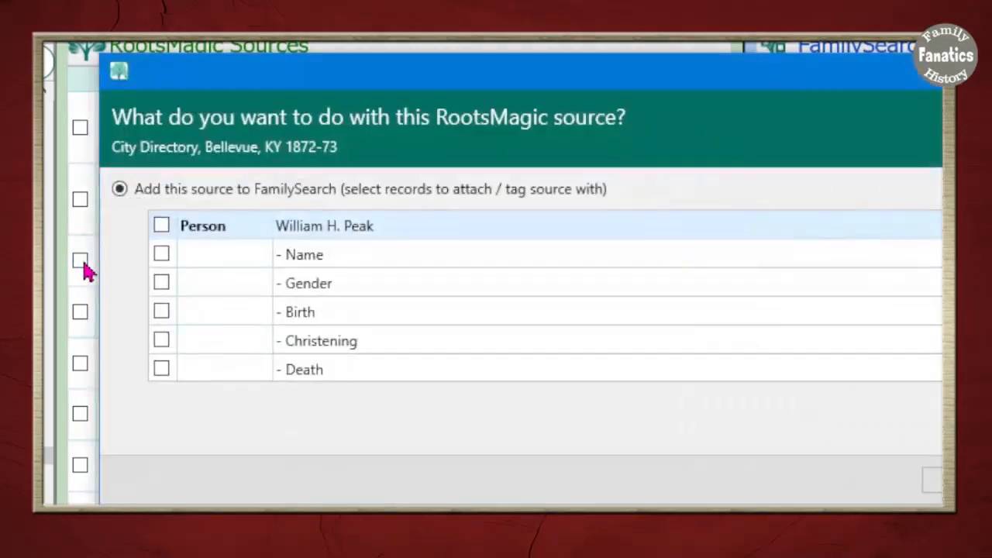
mouse_move(356, 356)
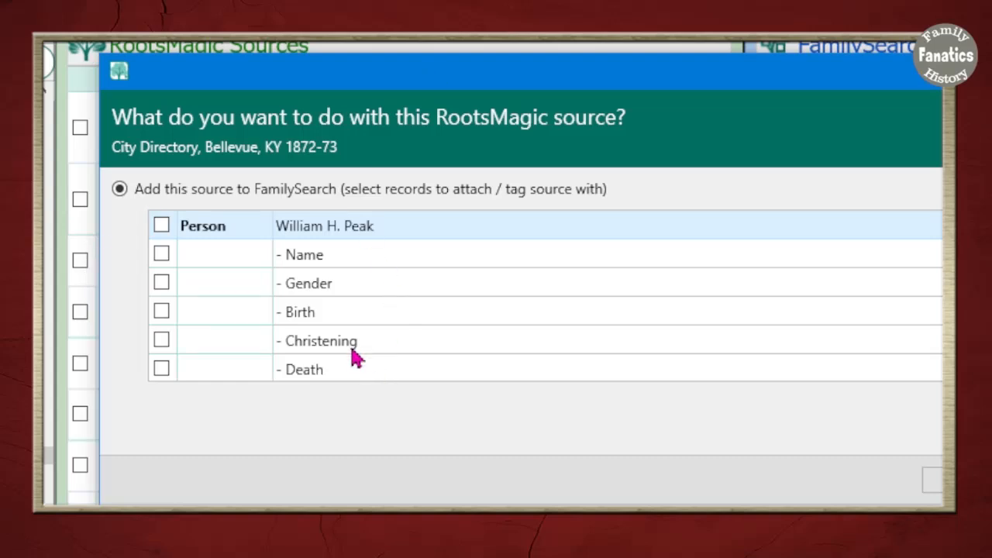
mouse_move(496, 240)
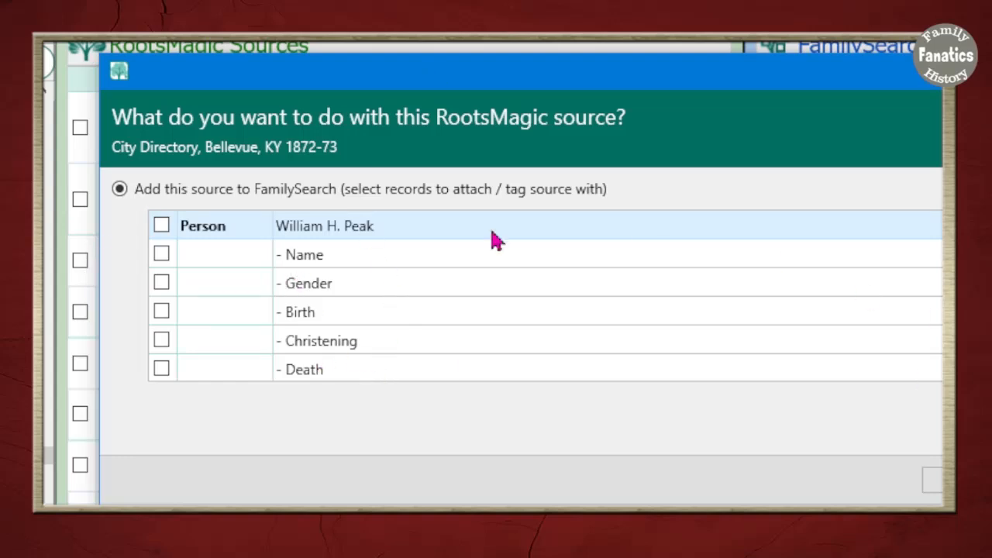
Tick William H. Peak's Name record for attaching the Bellevue 1872-73 city directory source.
click(161, 225)
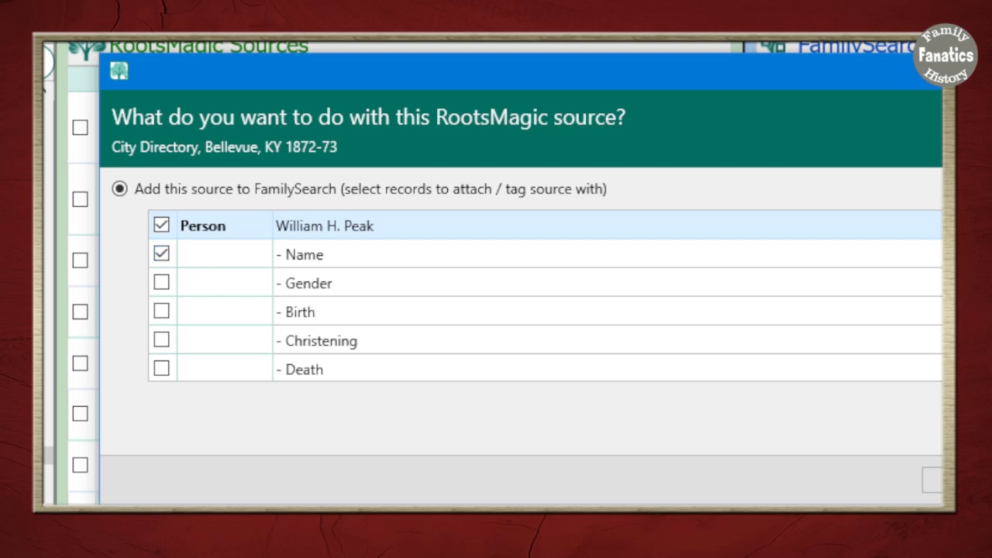
mouse_move(235, 329)
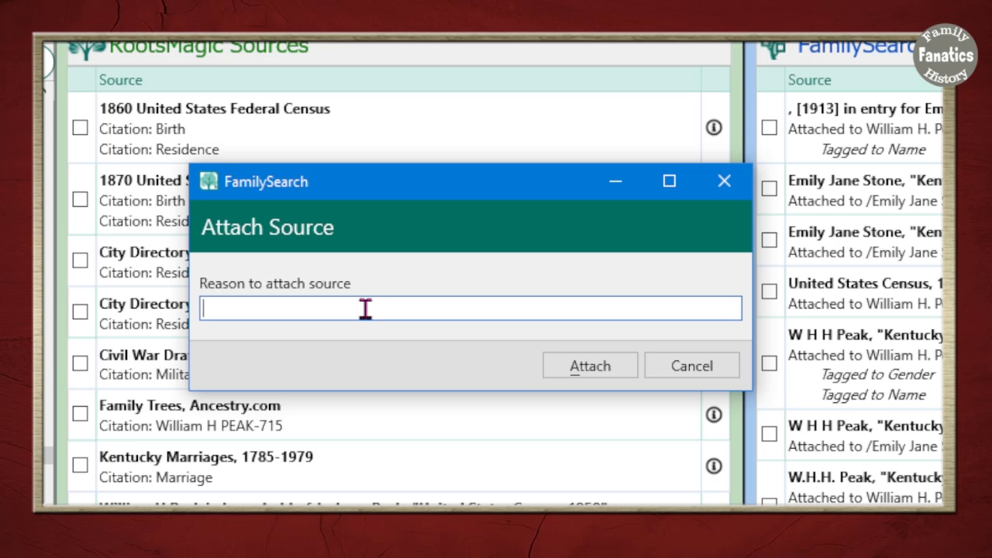
Attach the source with reason 'William H Peak listed in the Bellbue City Directory as a farmer.'.
text(William H Peak listed in the Bellbue City Directory at)
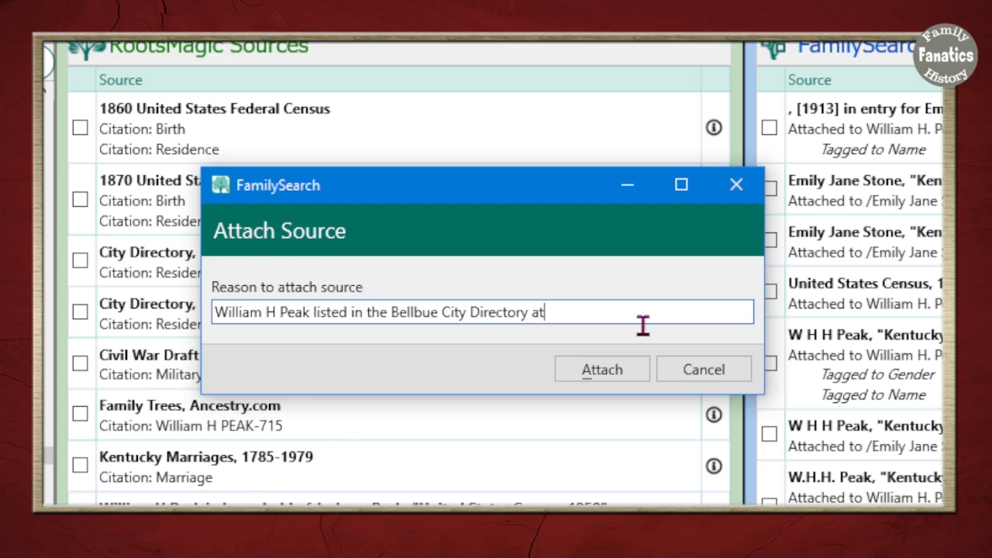
text(s a farmer.)
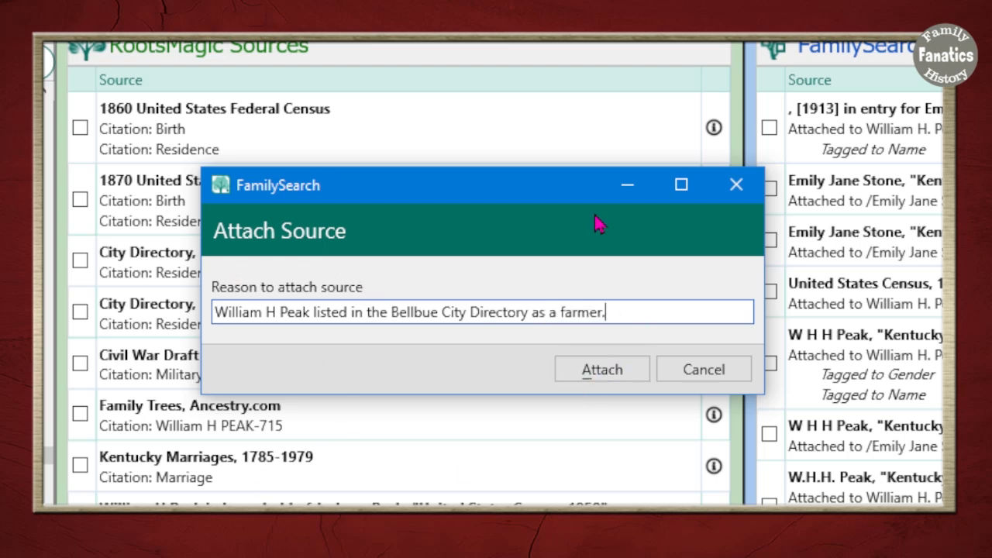
mouse_move(451, 344)
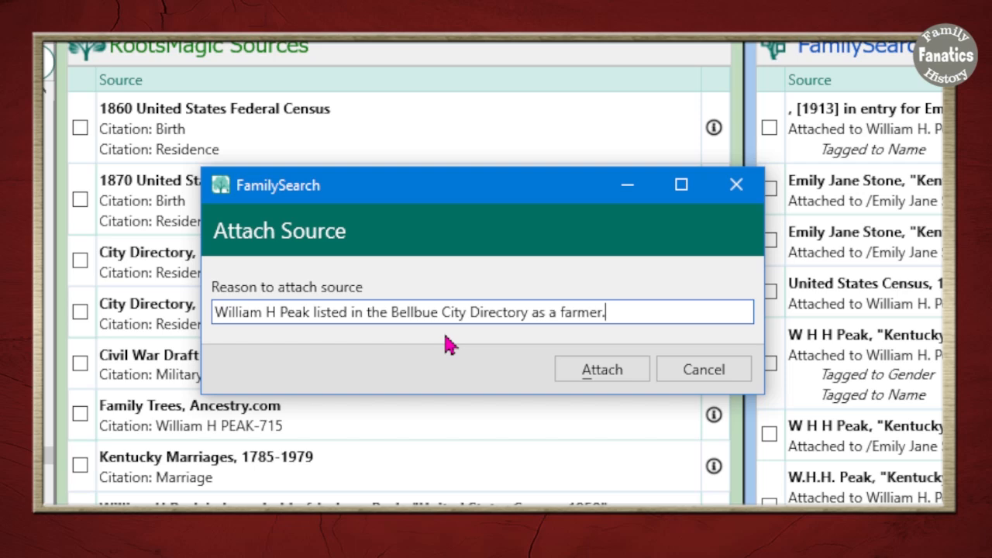
click(602, 369)
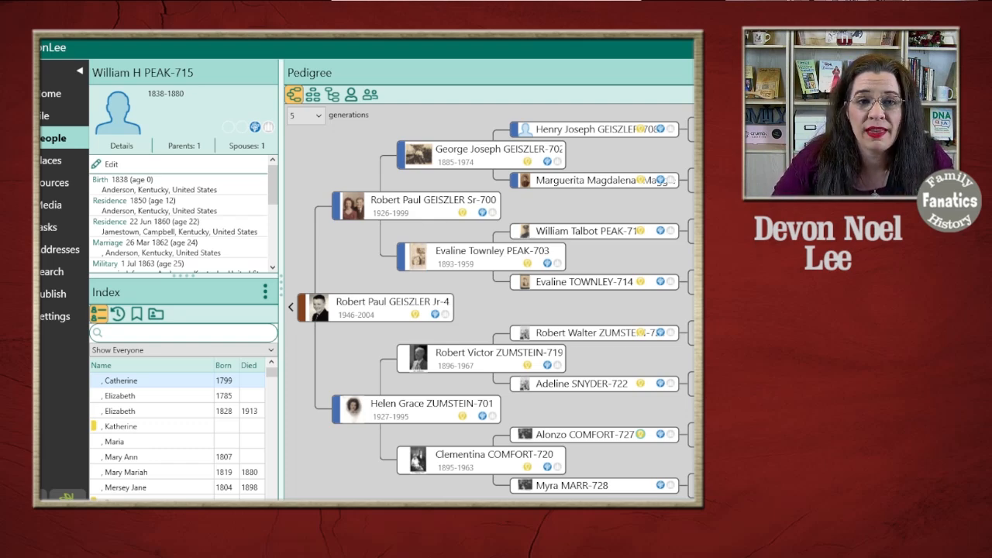
Review the Baltimore Passenger Lists citation's footnote in Customize and leave it unchanged.
click(85, 150)
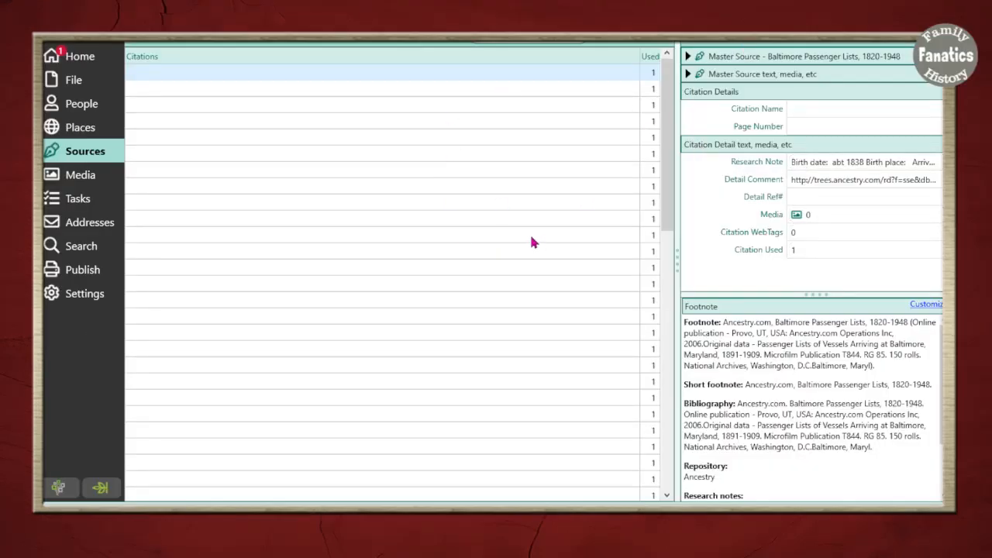
mouse_move(559, 254)
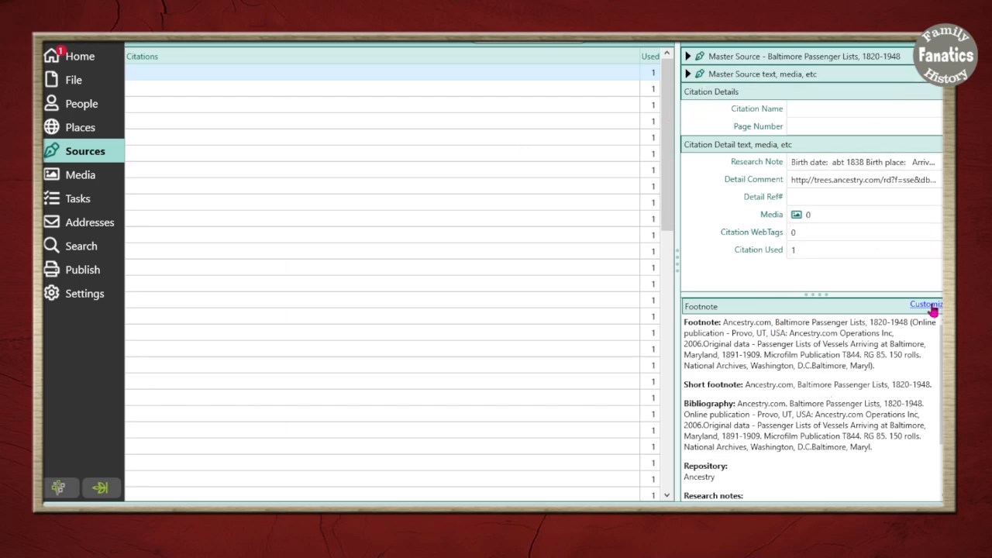
click(925, 303)
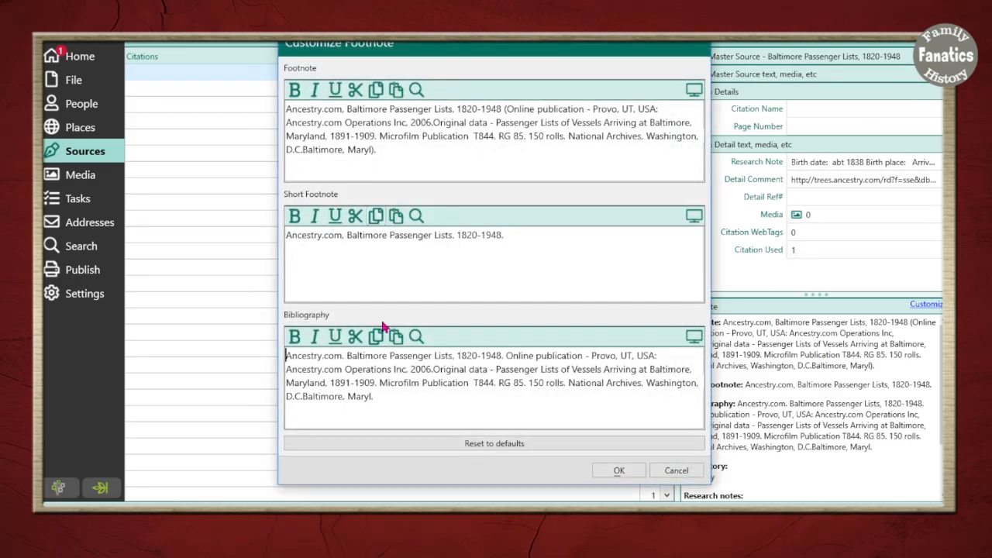
click(618, 471)
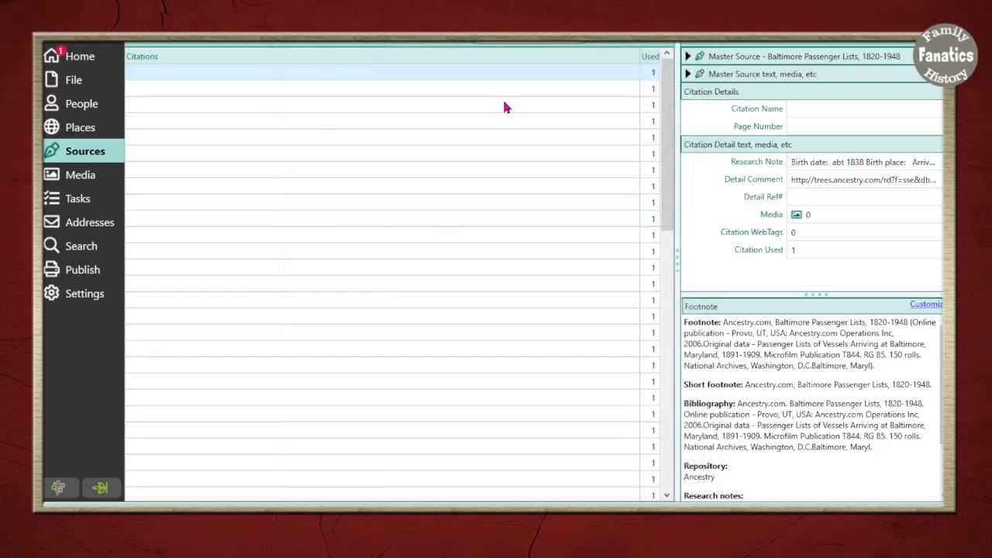
mouse_move(380, 443)
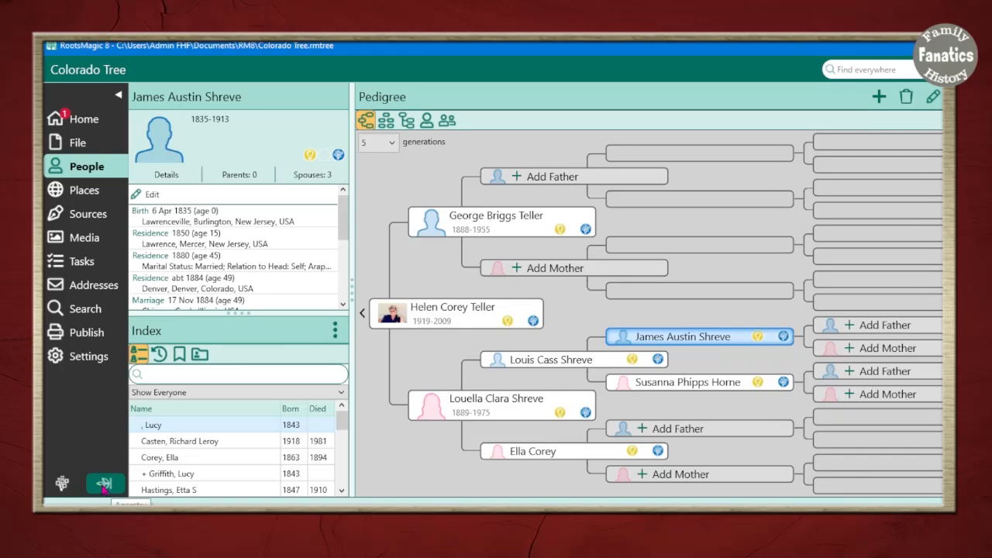
click(104, 484)
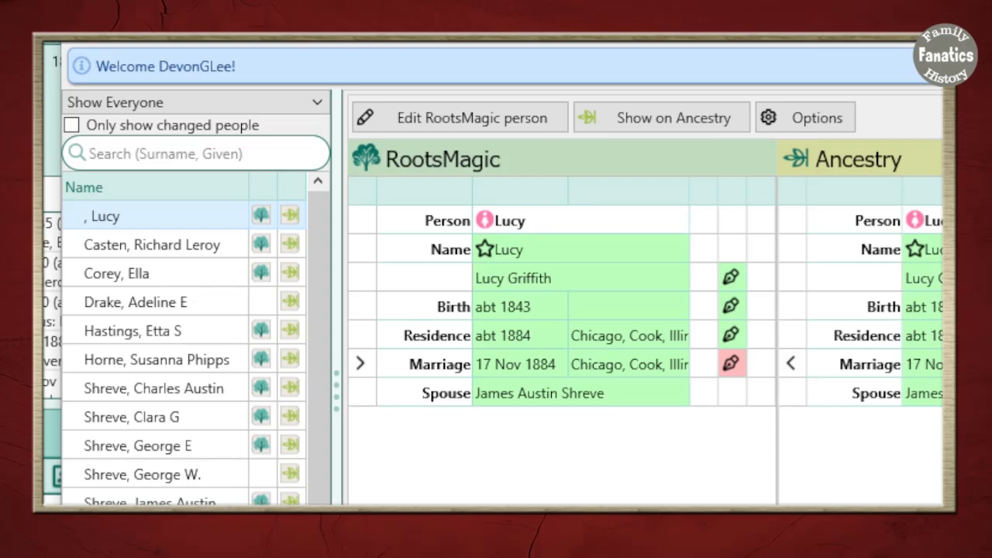
scroll(down, 3)
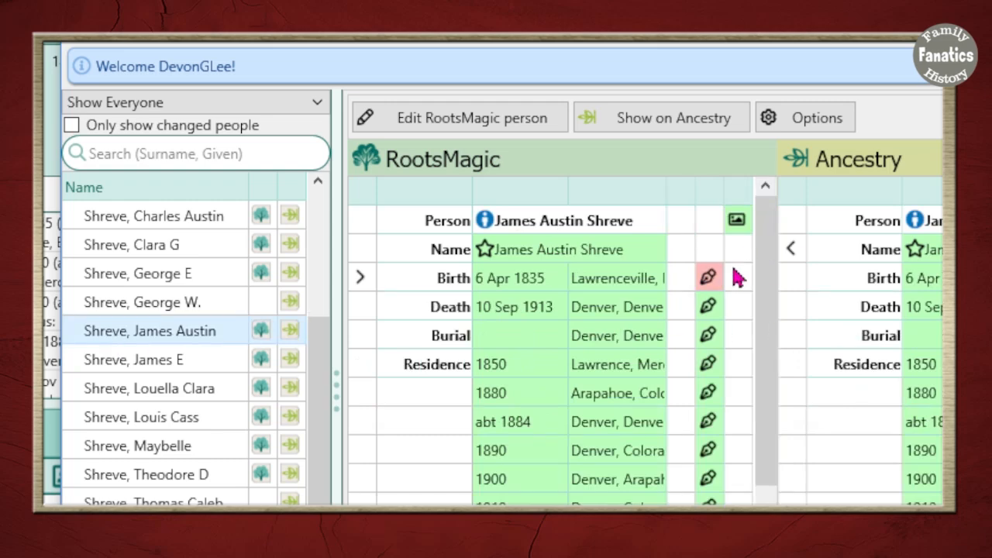
mouse_move(712, 285)
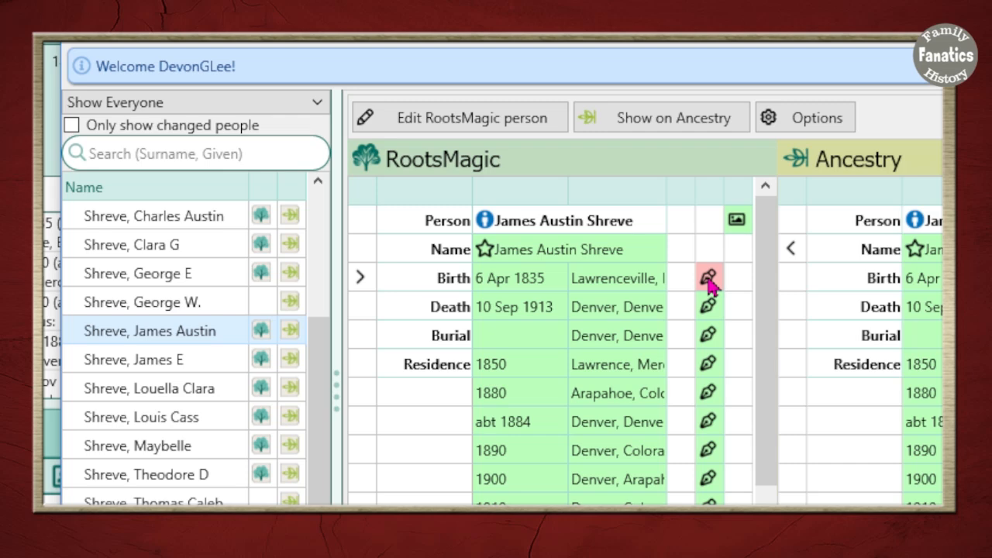
mouse_move(449, 290)
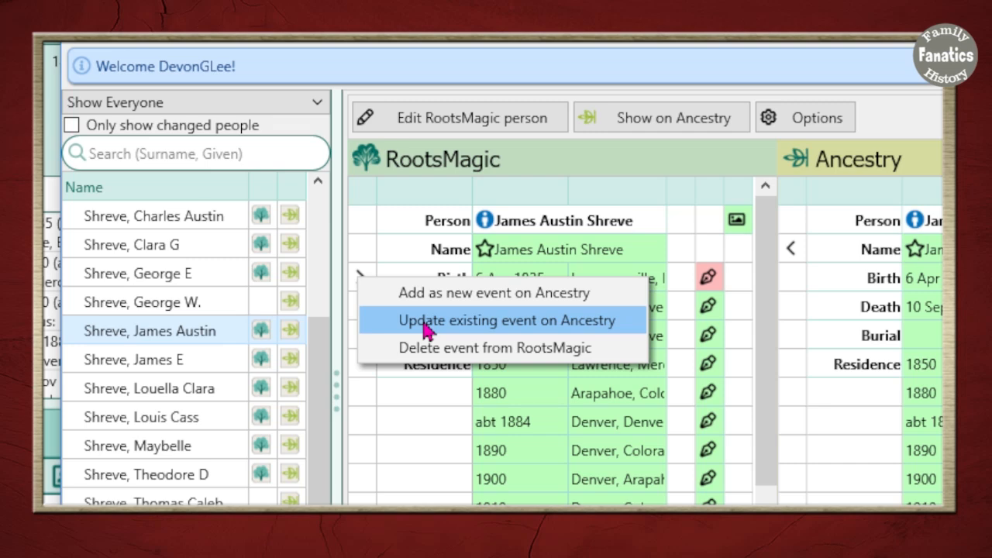
click(510, 320)
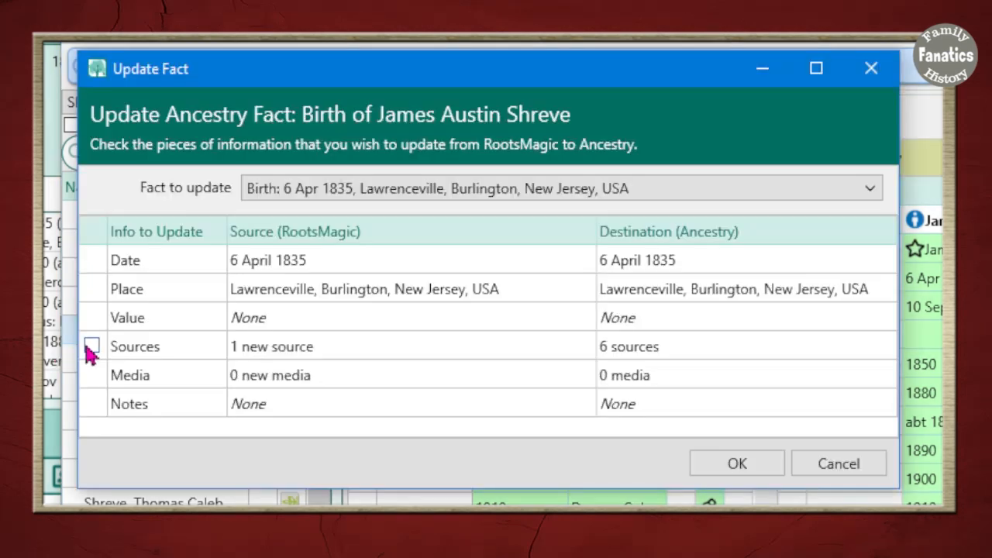
click(93, 347)
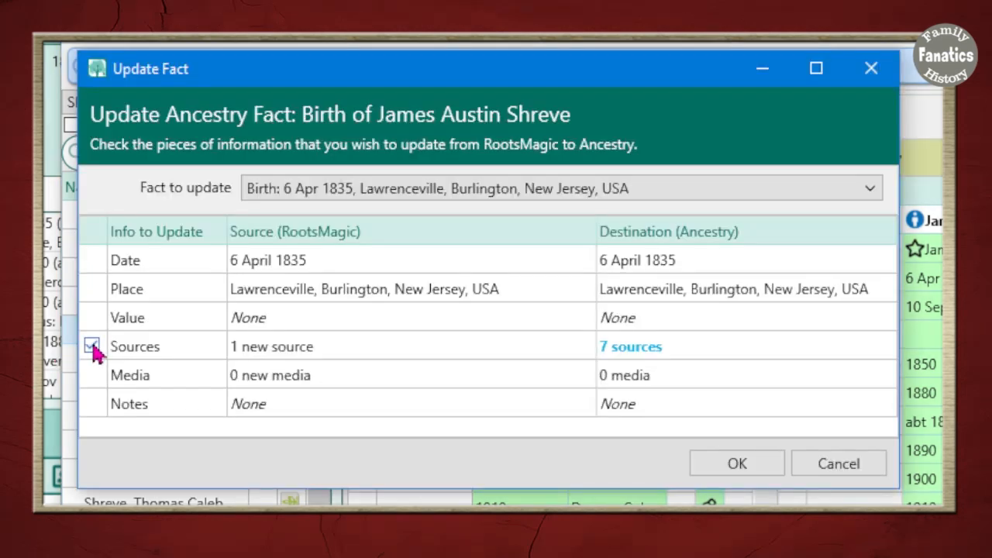
click(736, 462)
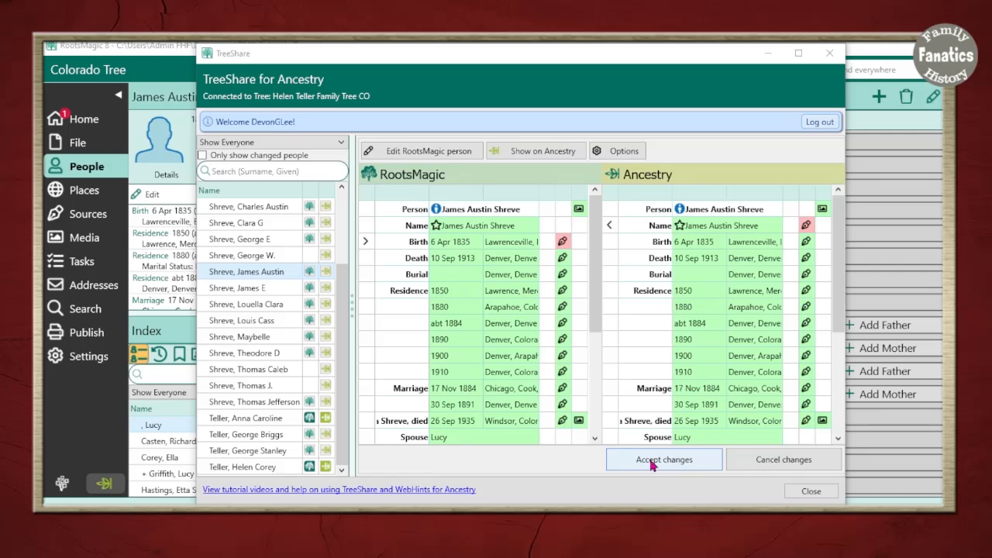
click(663, 459)
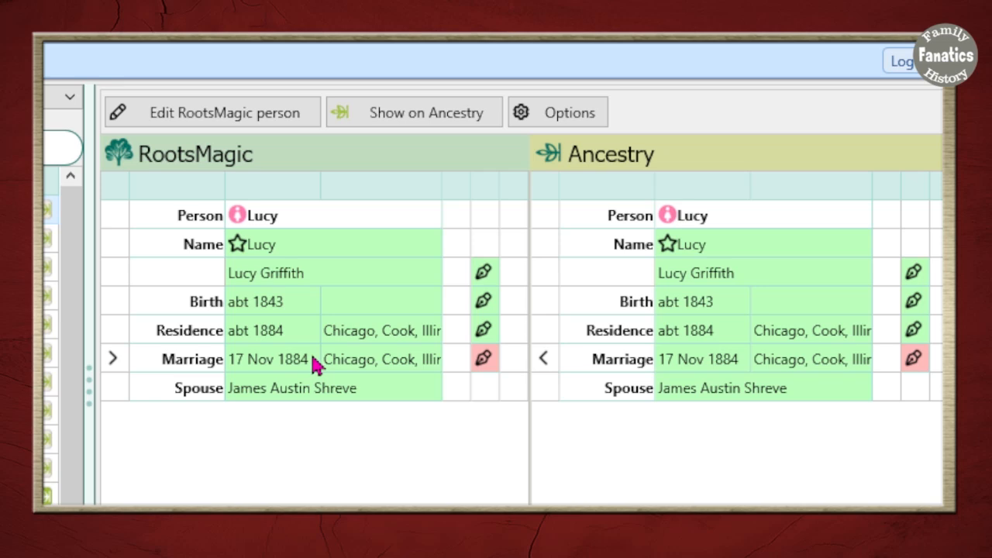
mouse_move(549, 365)
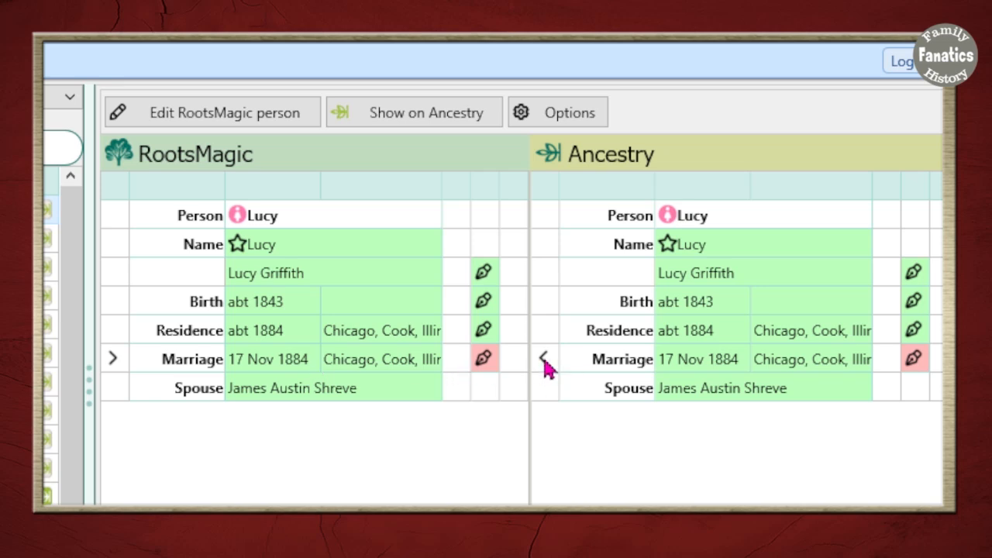
click(544, 356)
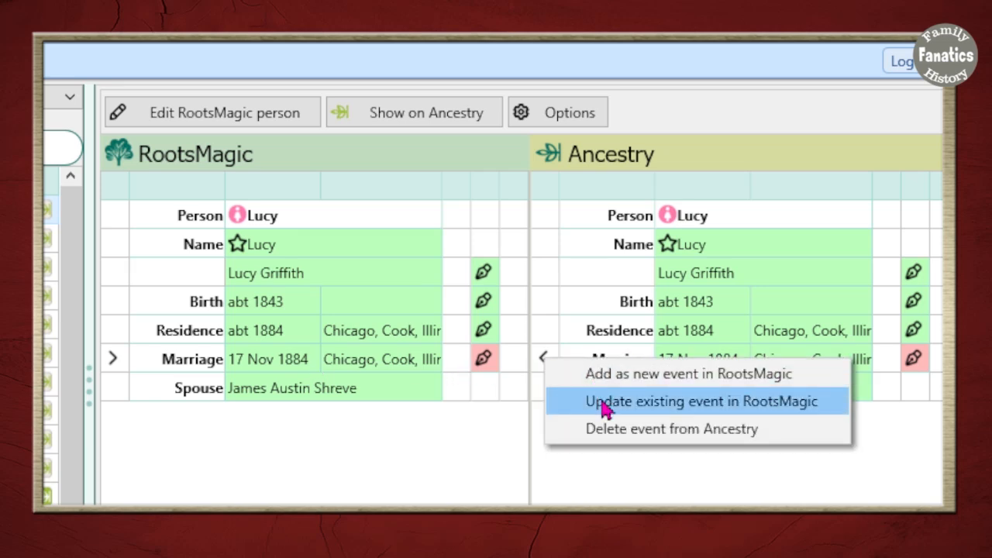
click(696, 400)
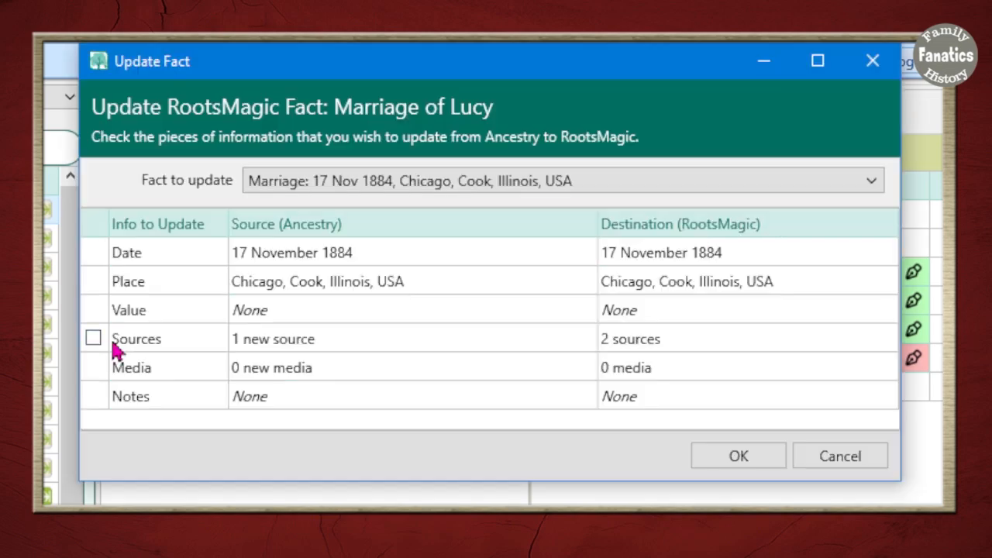
click(93, 338)
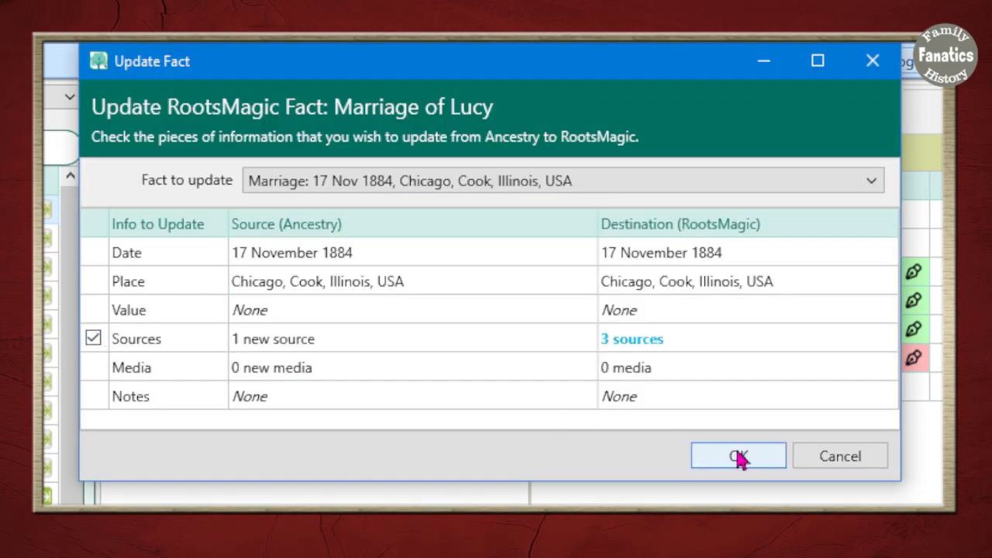
click(738, 456)
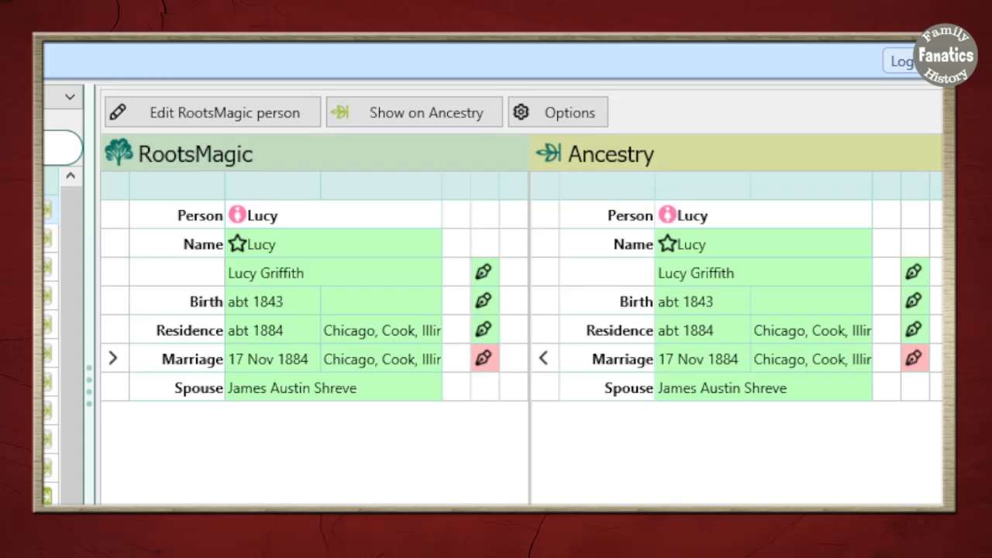